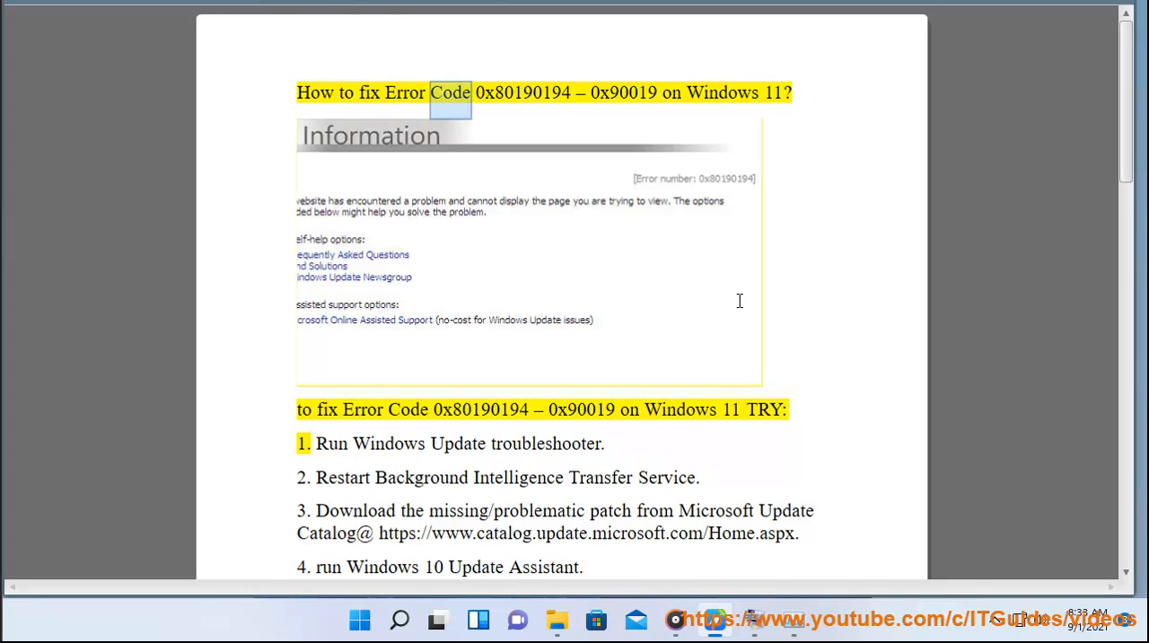
Clear the yellow highlight from the document title and the error-code heading
double_click(524, 93)
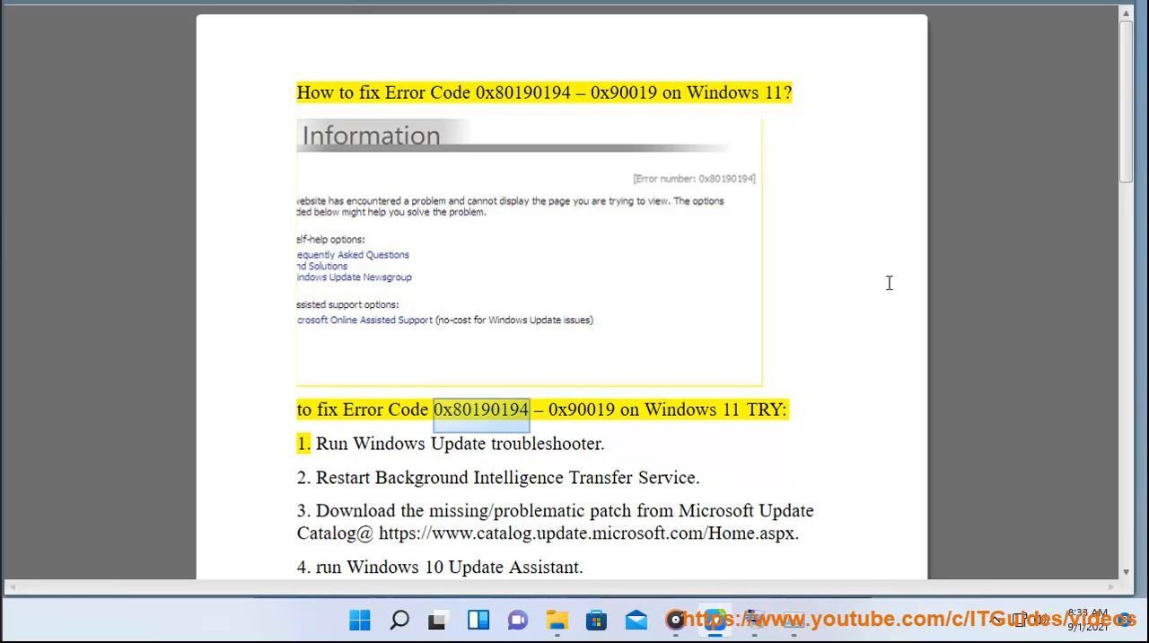
double_click(678, 409)
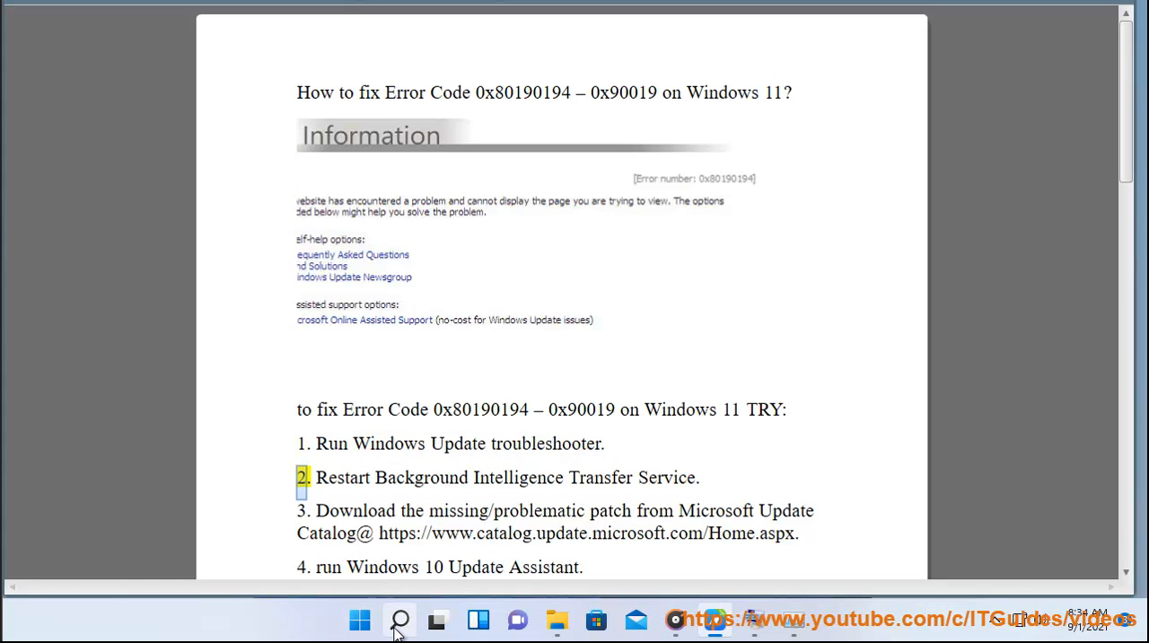
Launch Control Panel from Windows search and begin searching for Troubleshooting
left_click(399, 620)
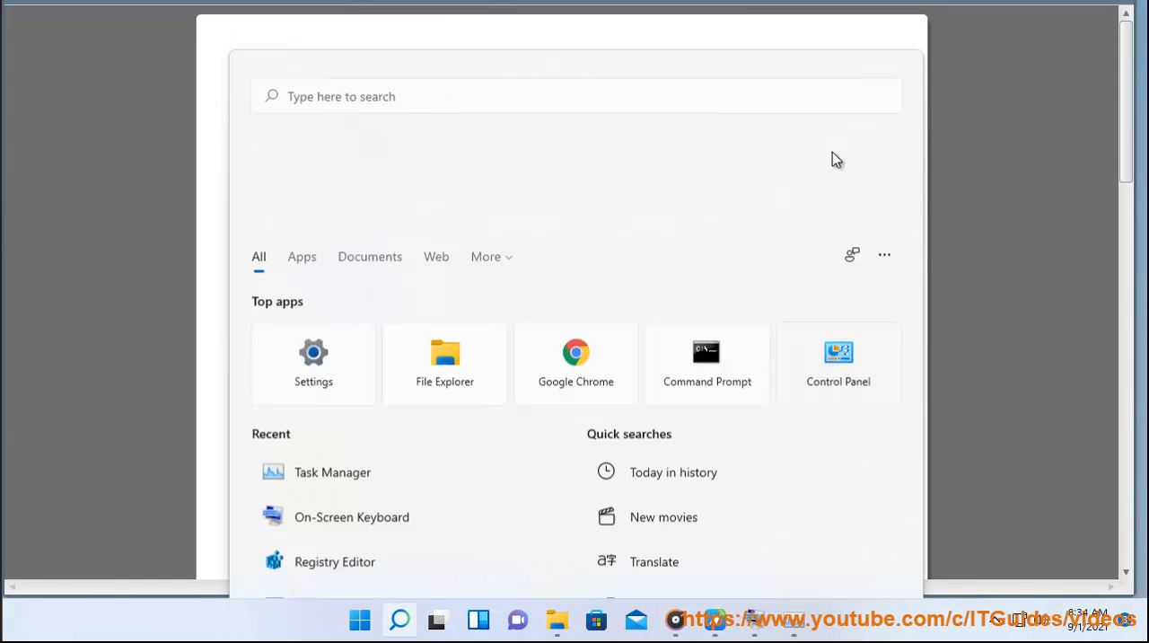
left_click(836, 362)
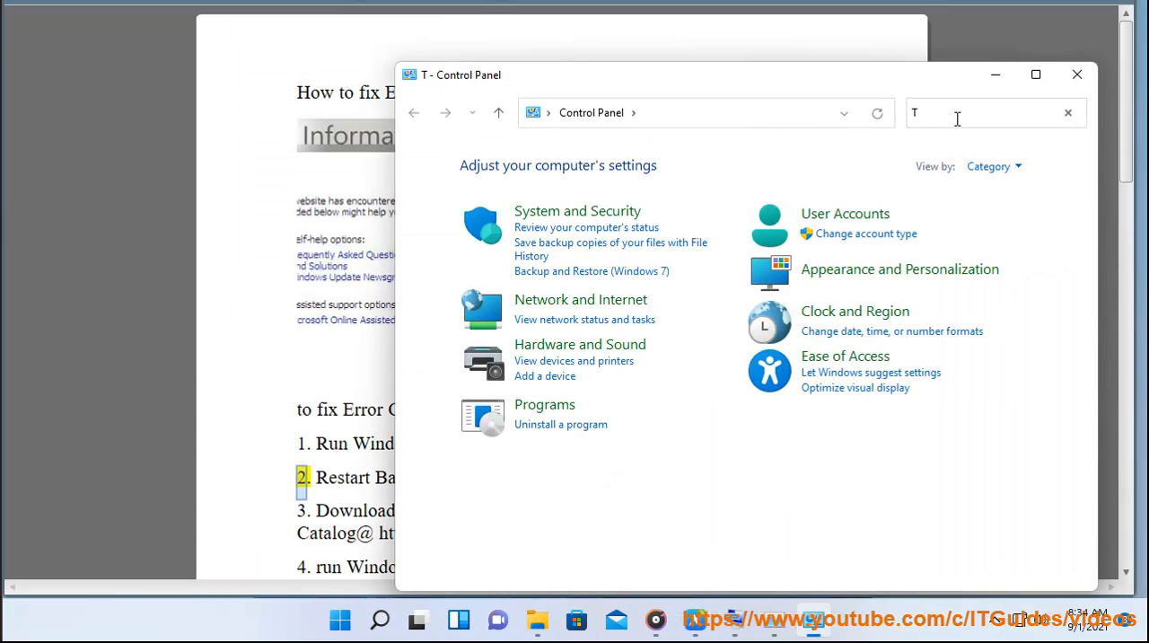
type("R")
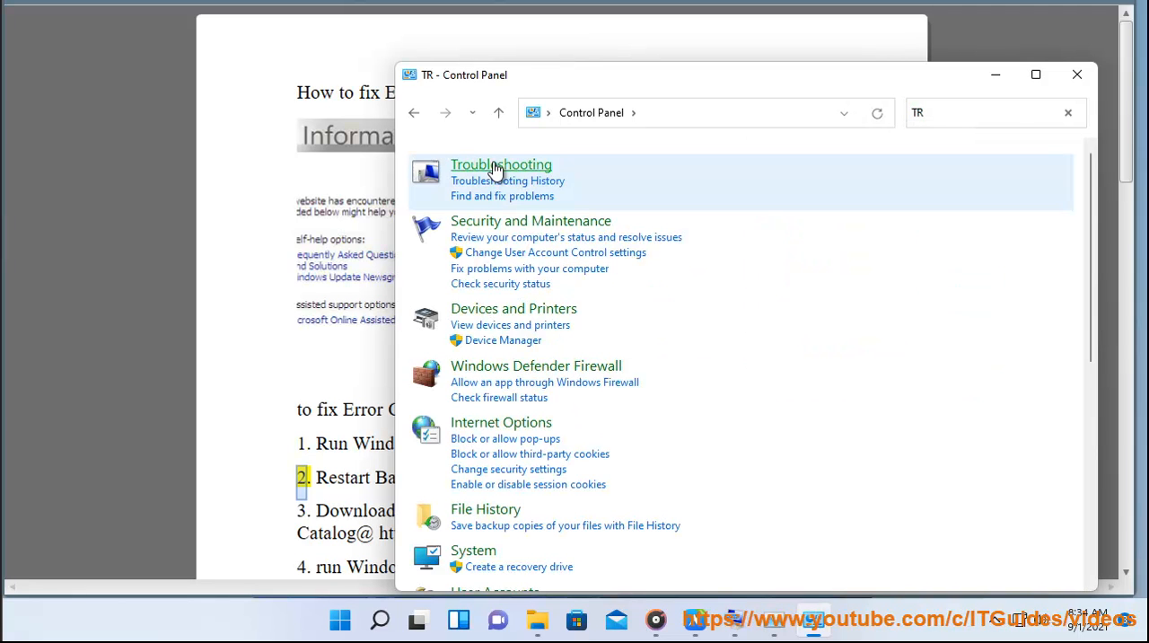
Show all troubleshooters and run the Windows Update troubleshooter
left_click(501, 165)
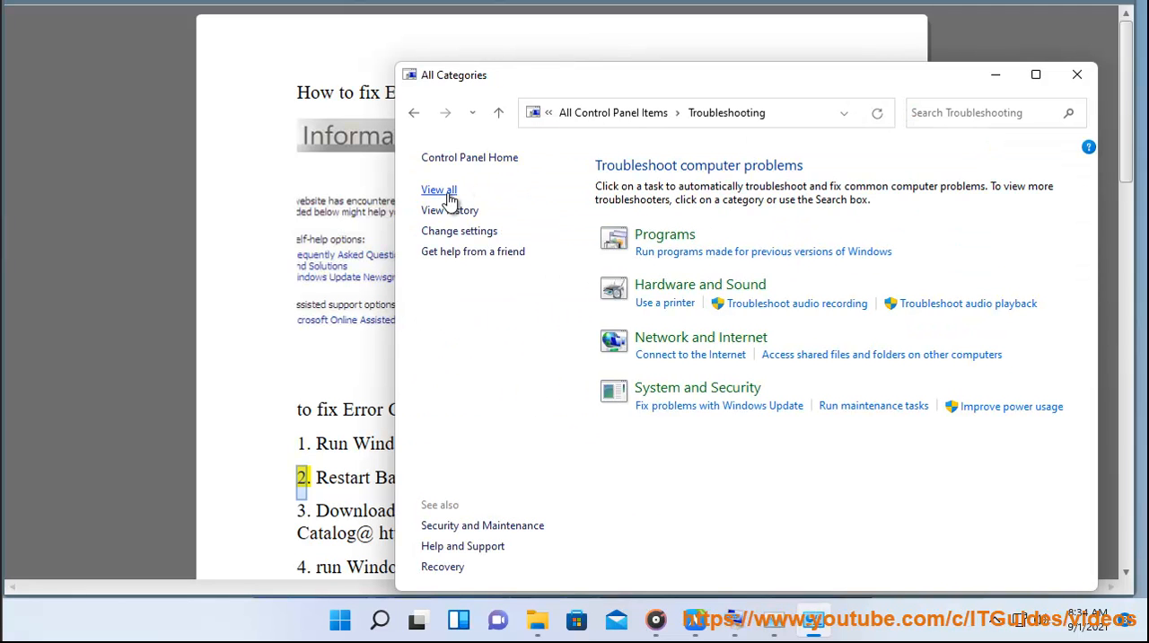
left_click(438, 191)
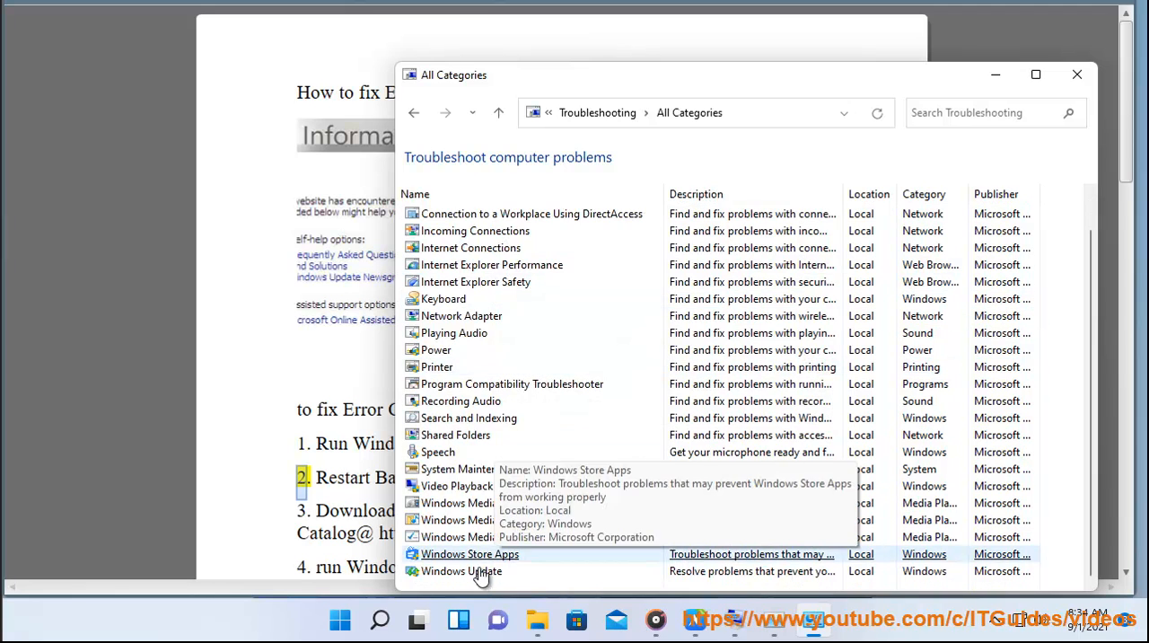
double_click(462, 570)
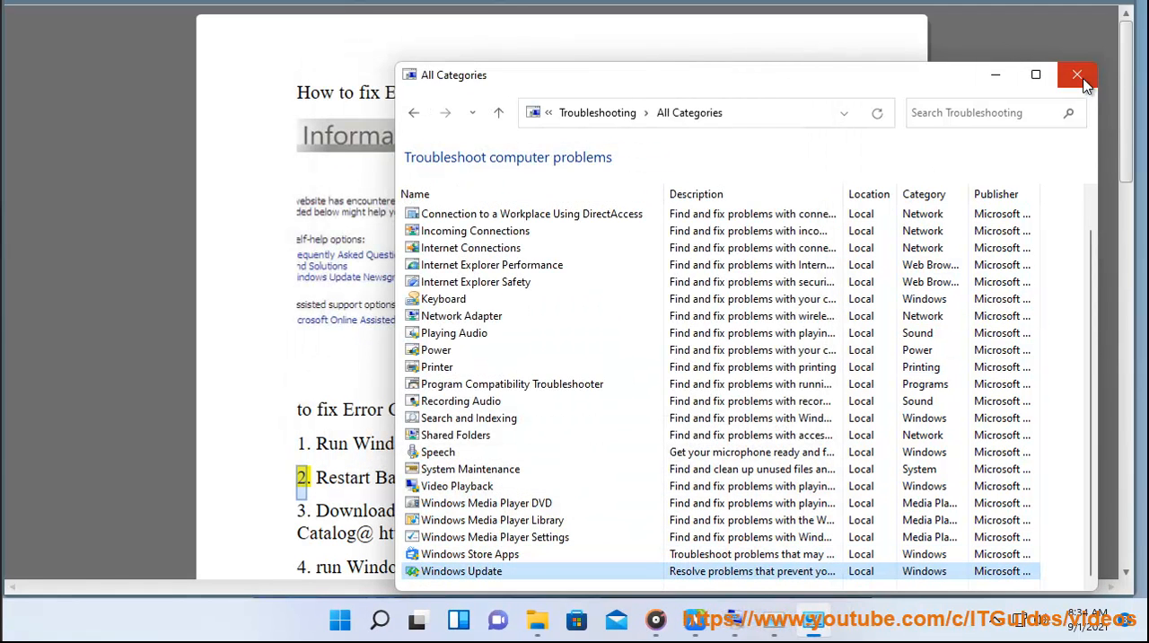
Close the troubleshooters window and search Start for the Services tool
left_click(1077, 75)
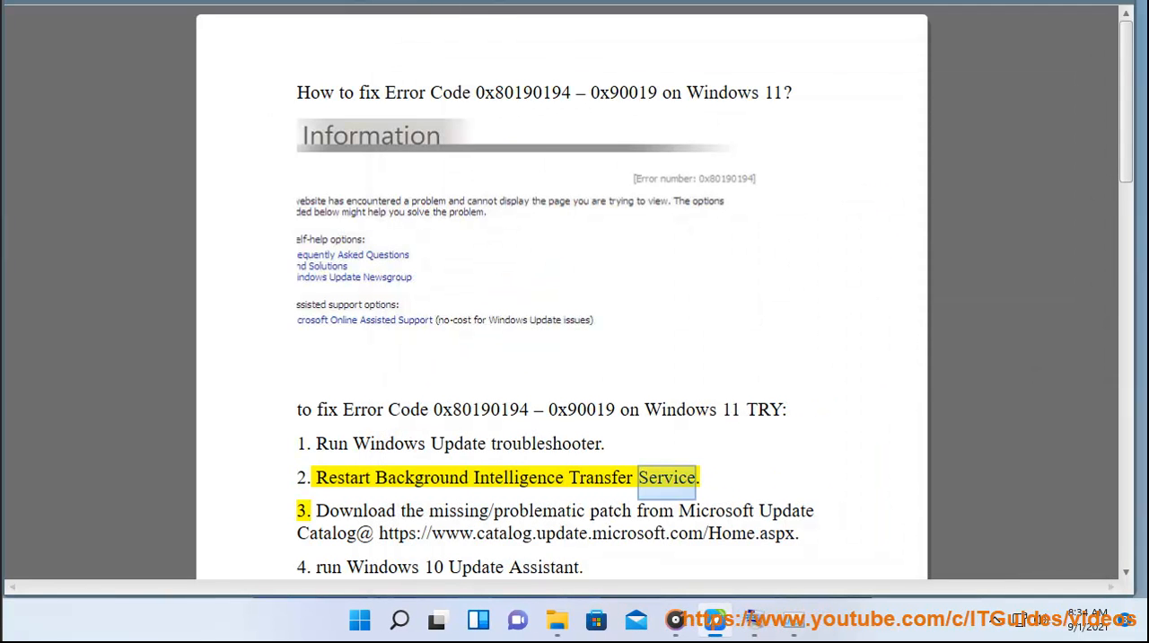
left_click(398, 620)
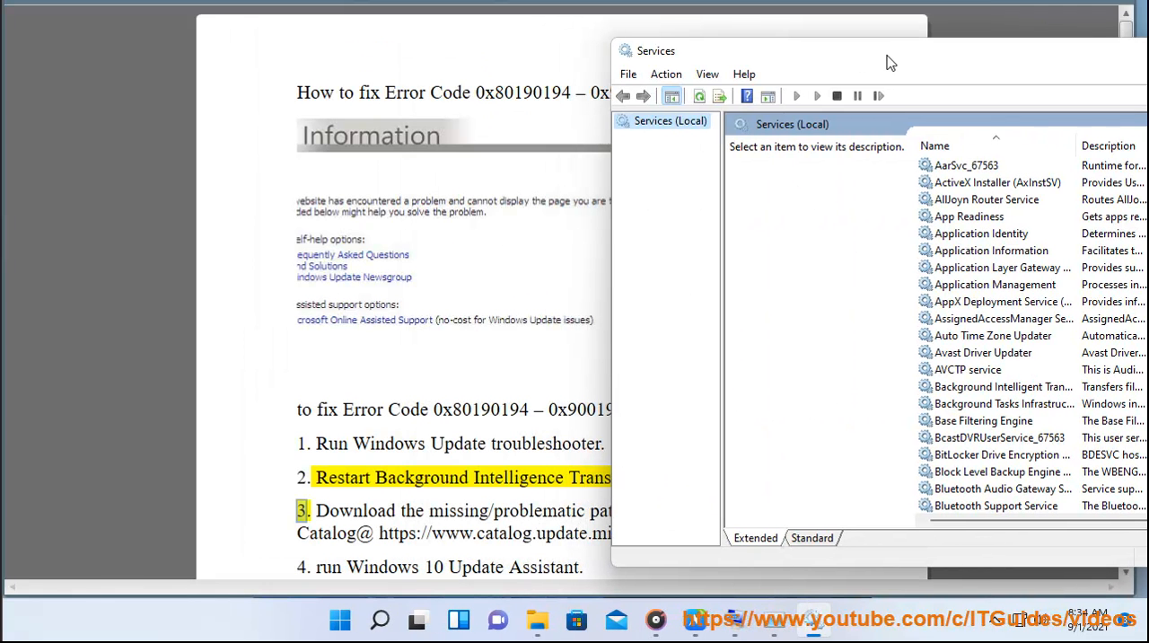
mouse_move(965, 301)
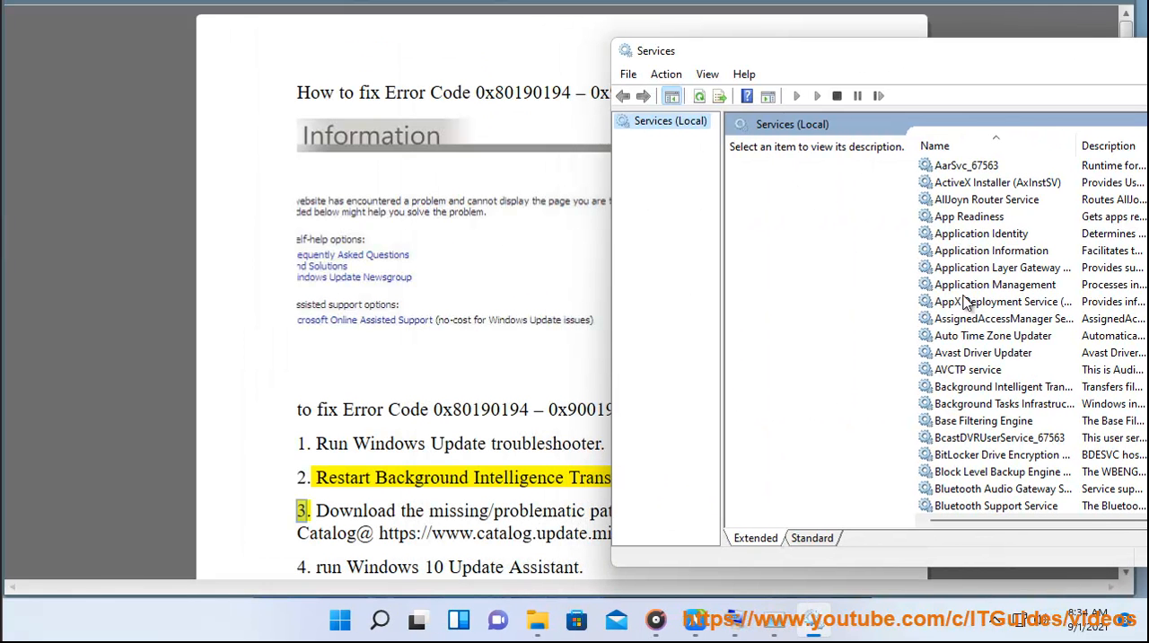
mouse_move(966, 485)
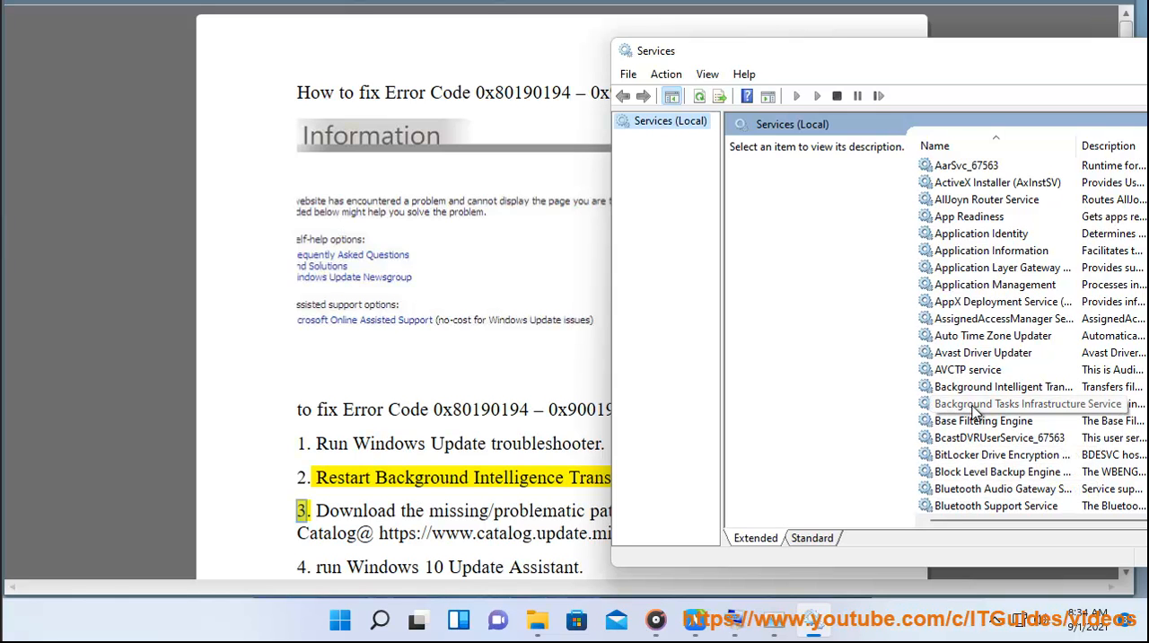
Start the Background Intelligent Transfer Service and confirm its status shows Running
left_click(1024, 386)
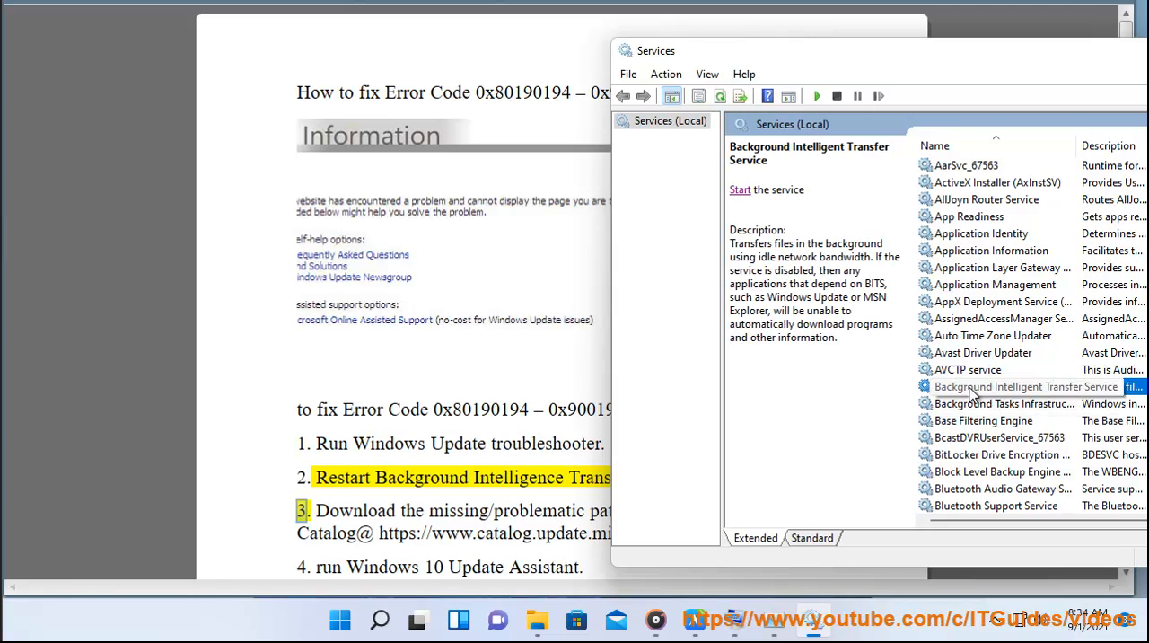
left_click(739, 191)
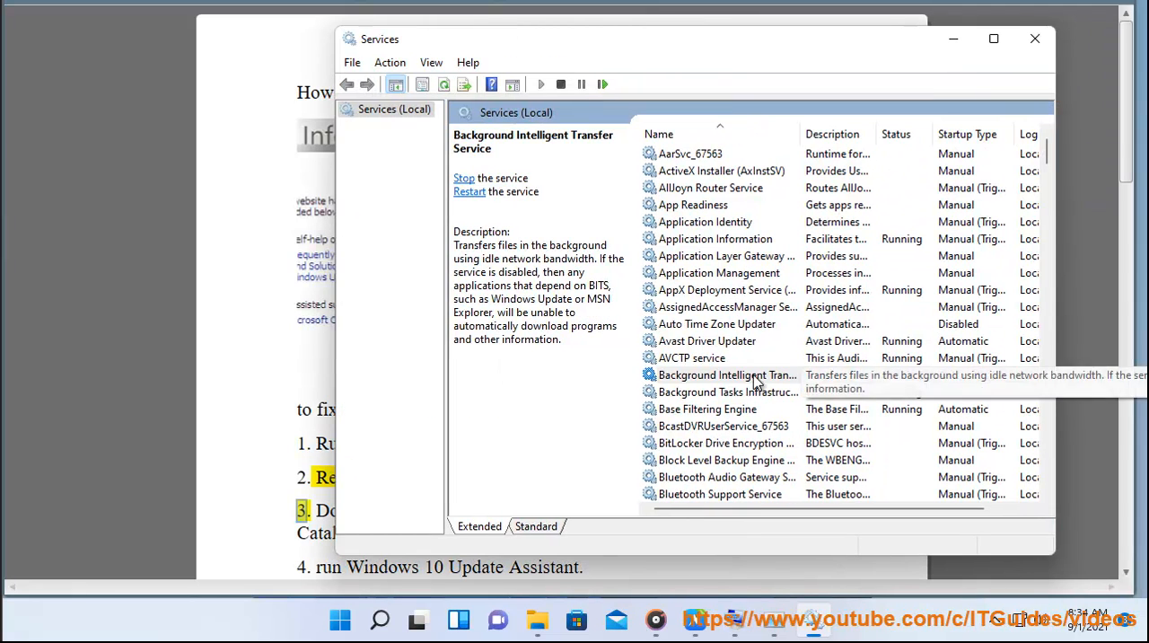
left_click(727, 373)
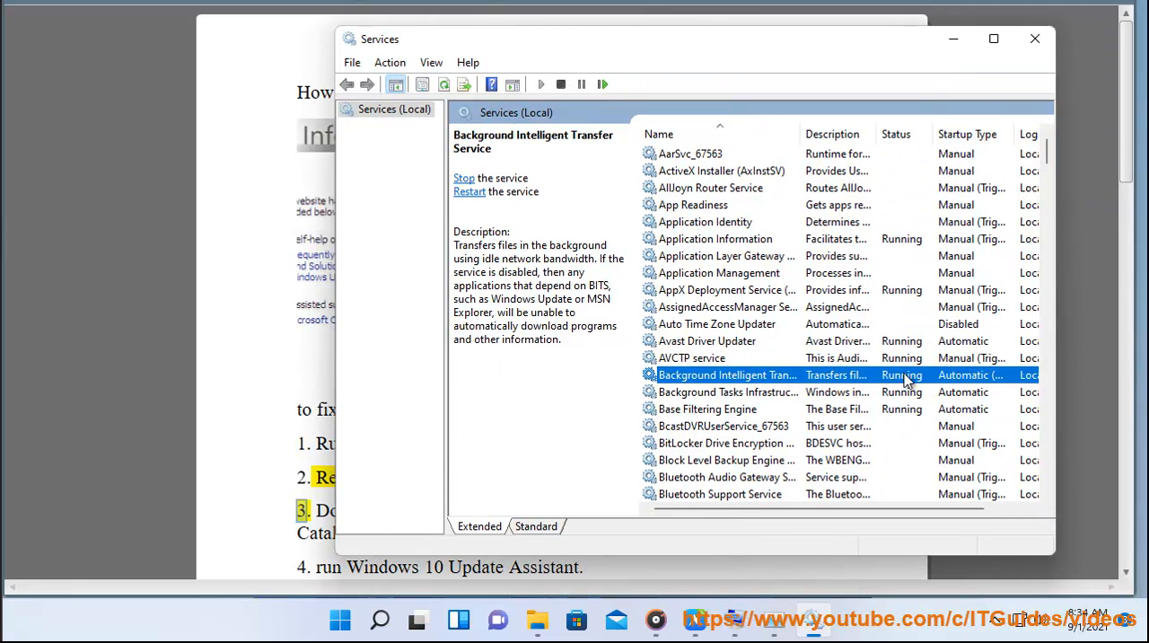
left_click(1034, 39)
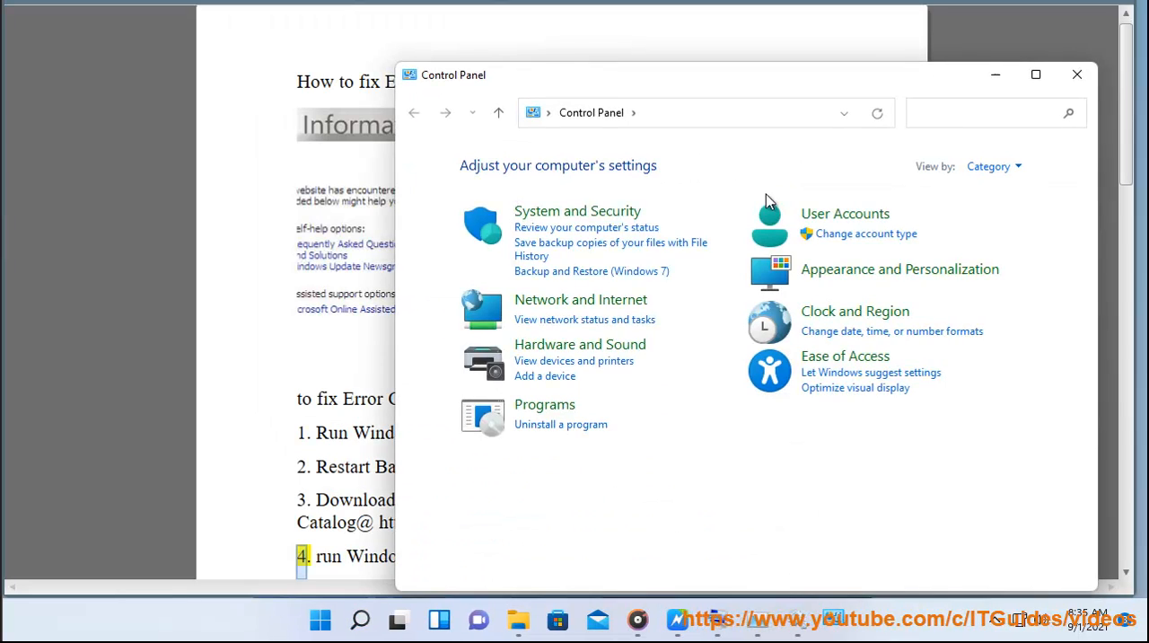
View installed updates under Programs and check update KB5005191
left_click(544, 404)
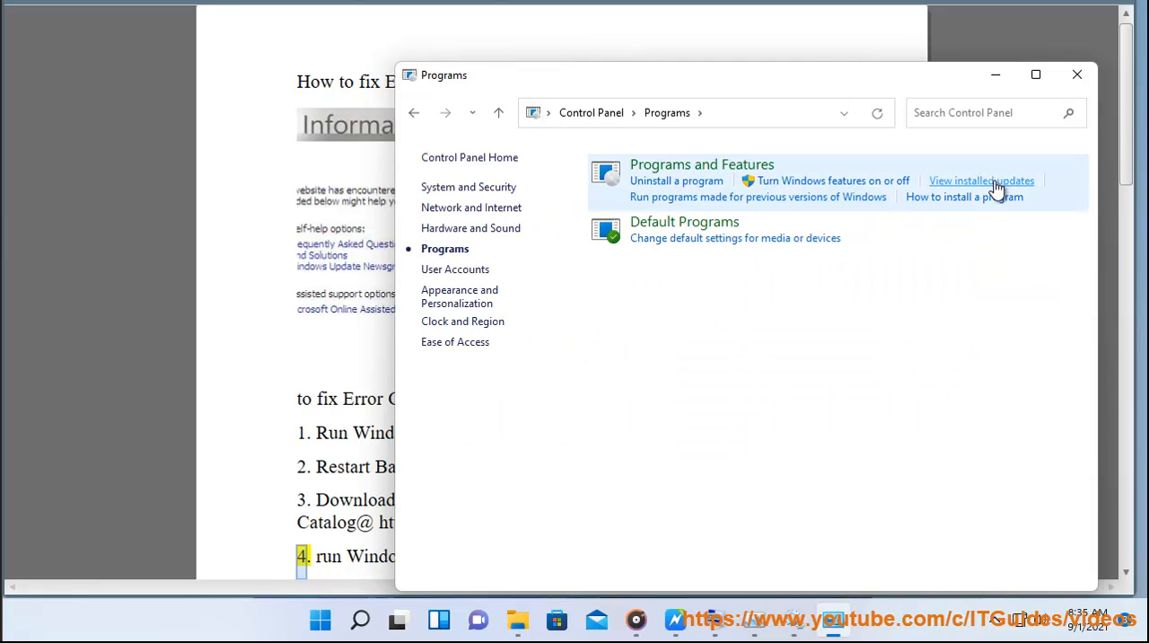
left_click(980, 179)
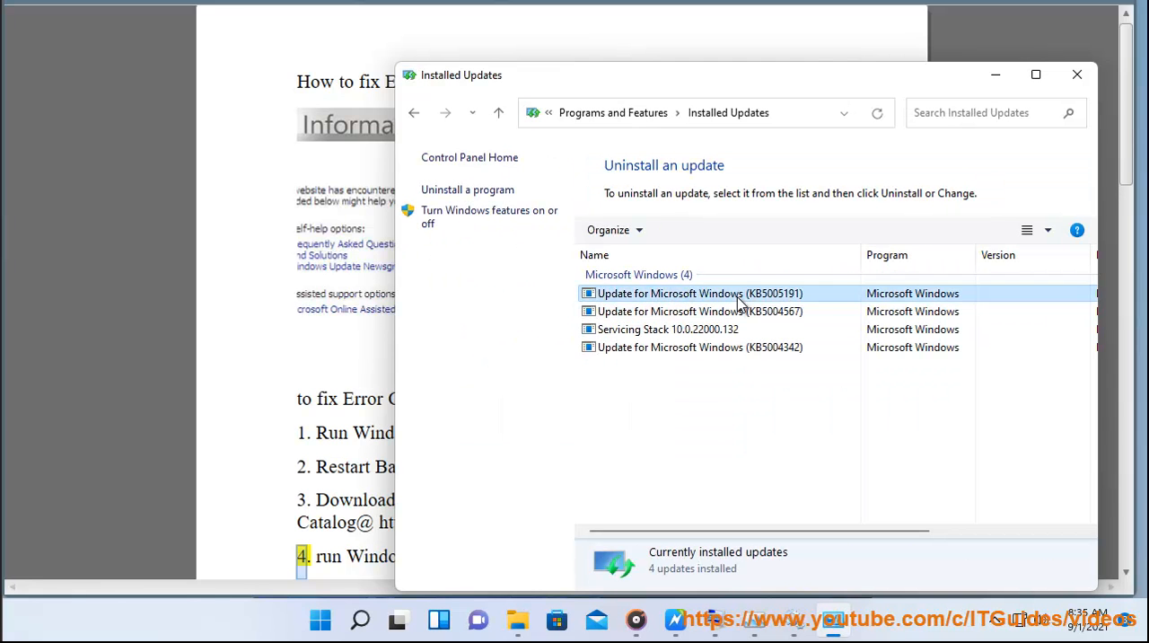
left_click(700, 293)
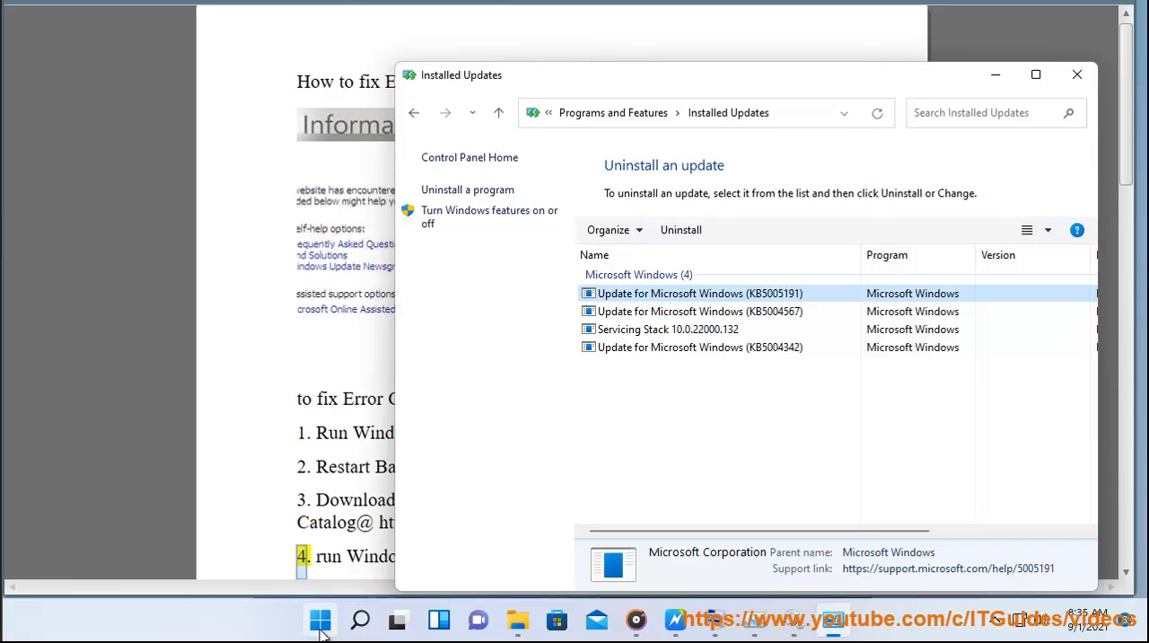
Launch the web browser from the app launcher
left_click(319, 619)
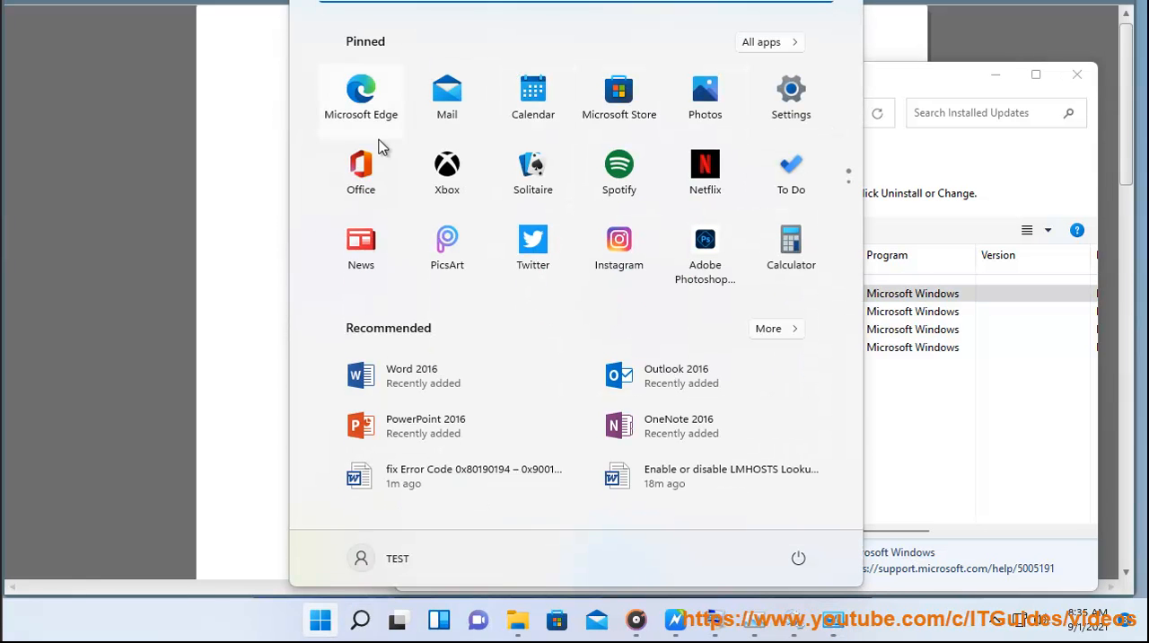
left_click(359, 619)
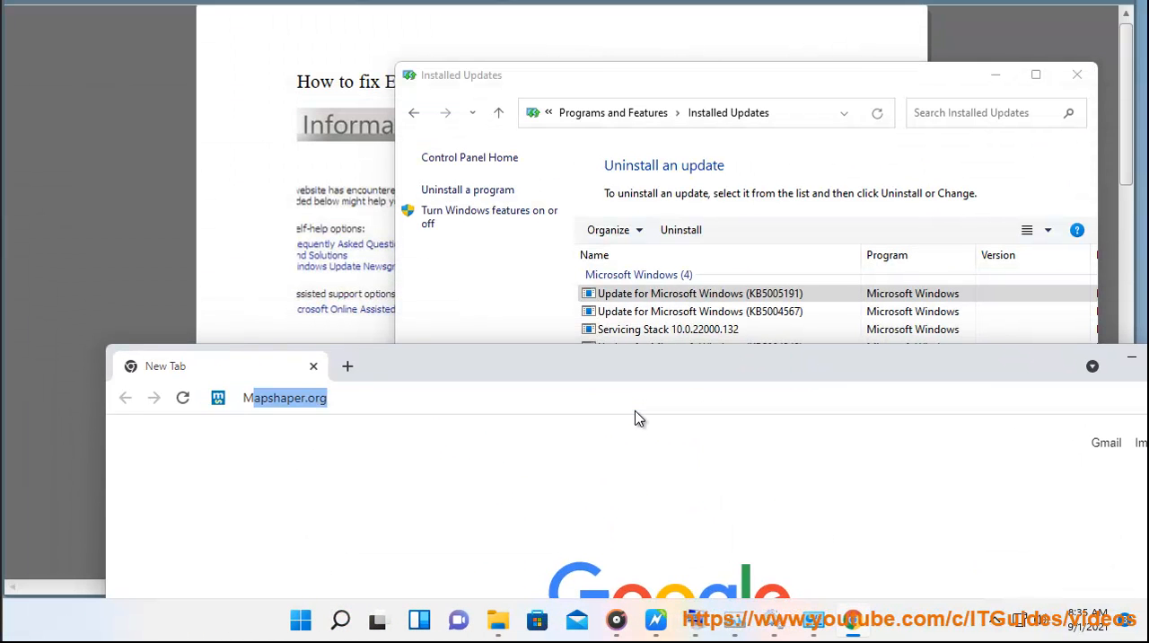
Go to the Microsoft Update Catalog site from a quick search
type("MIC")
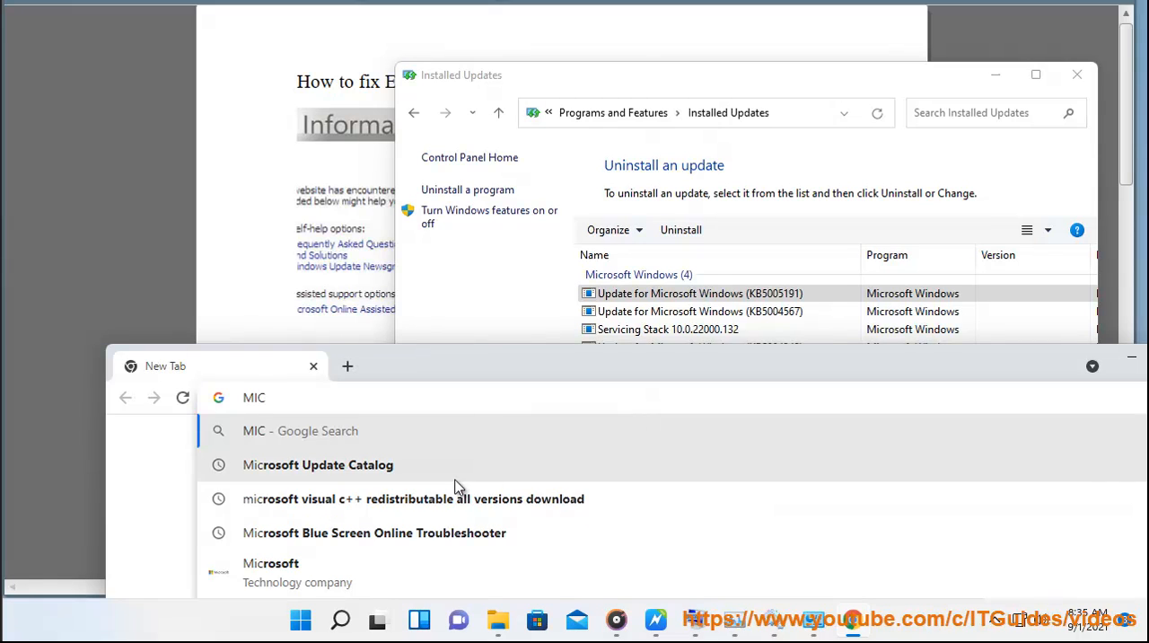
left_click(317, 463)
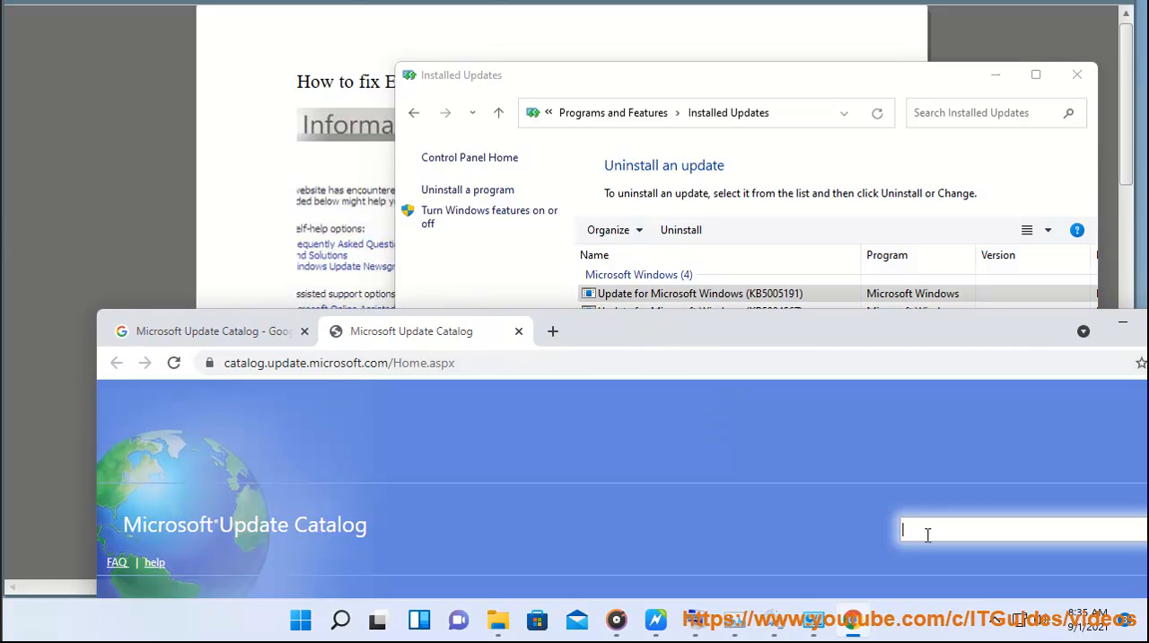
Search the catalog for KB5005191, get no results, and return to Google
type("KB5")
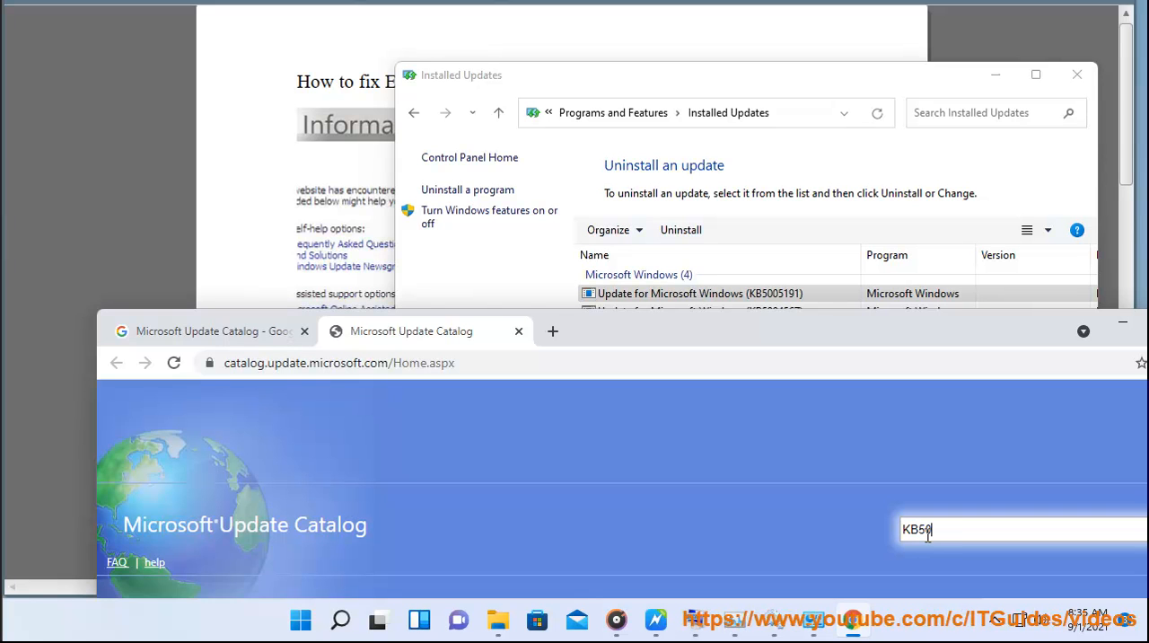
type("05191")
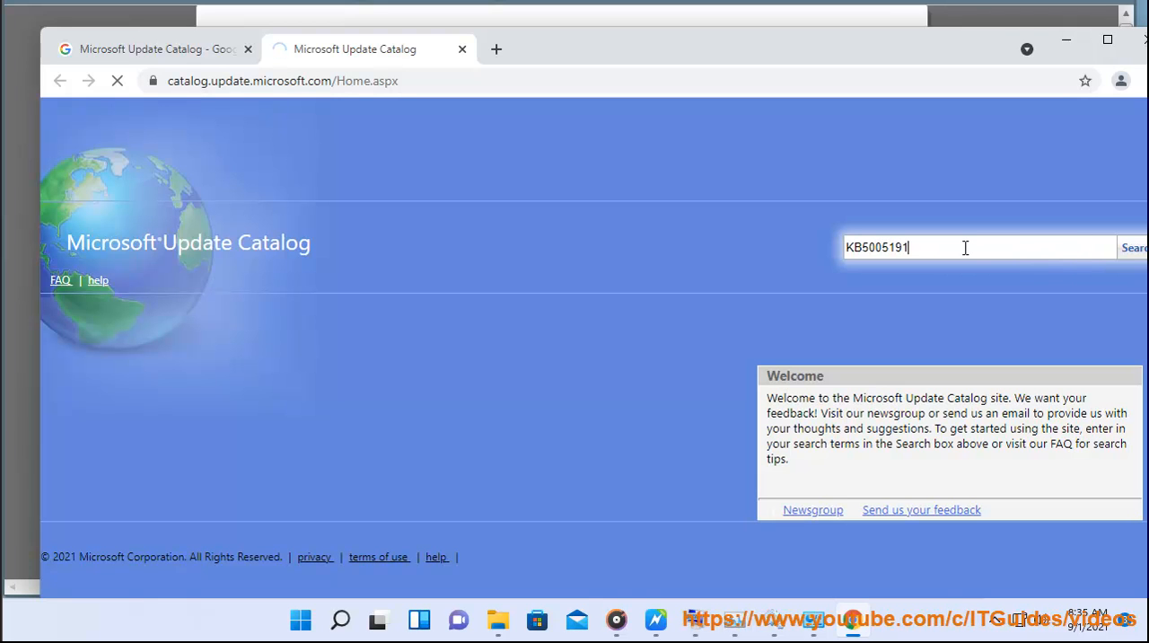
left_click(1133, 247)
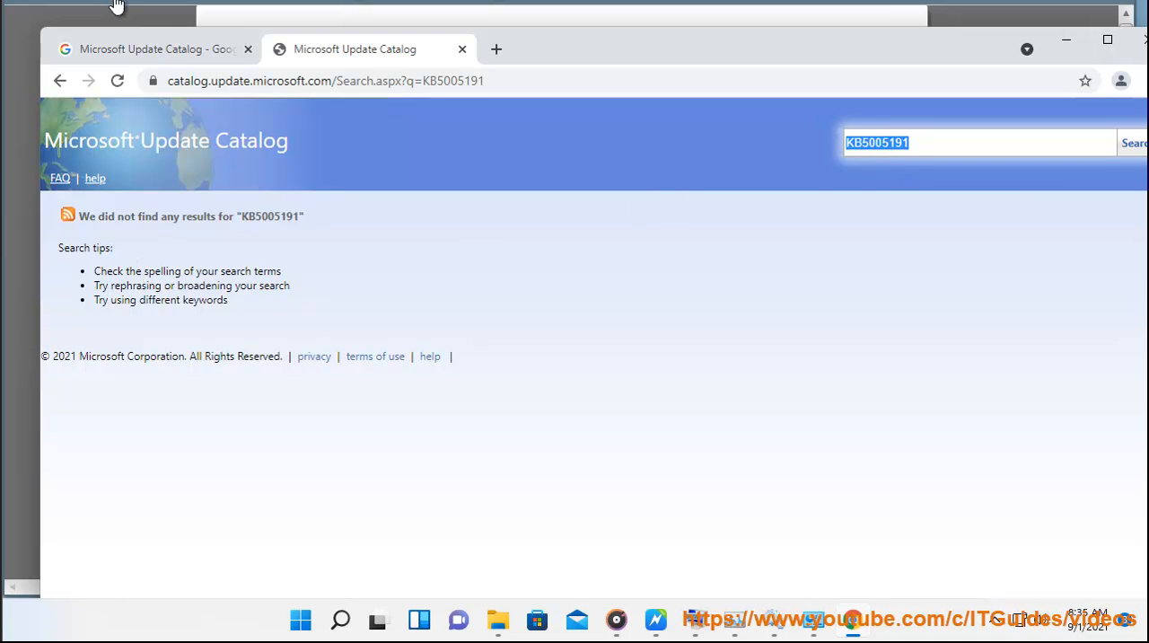
left_click(153, 49)
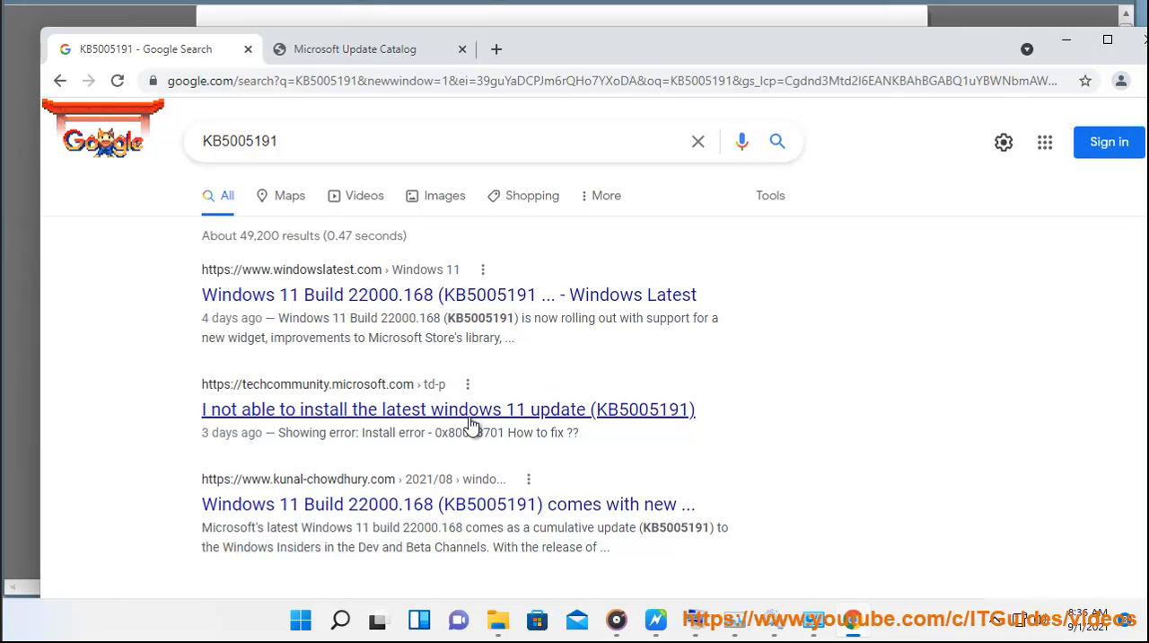
scroll("down", 3)
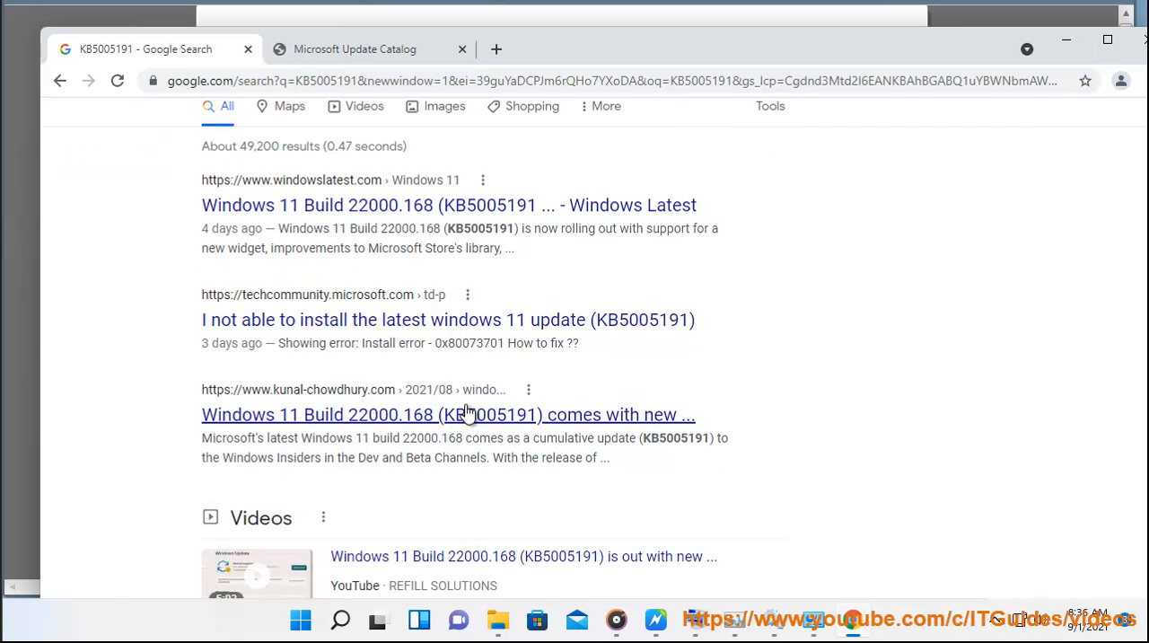
scroll("down", 3)
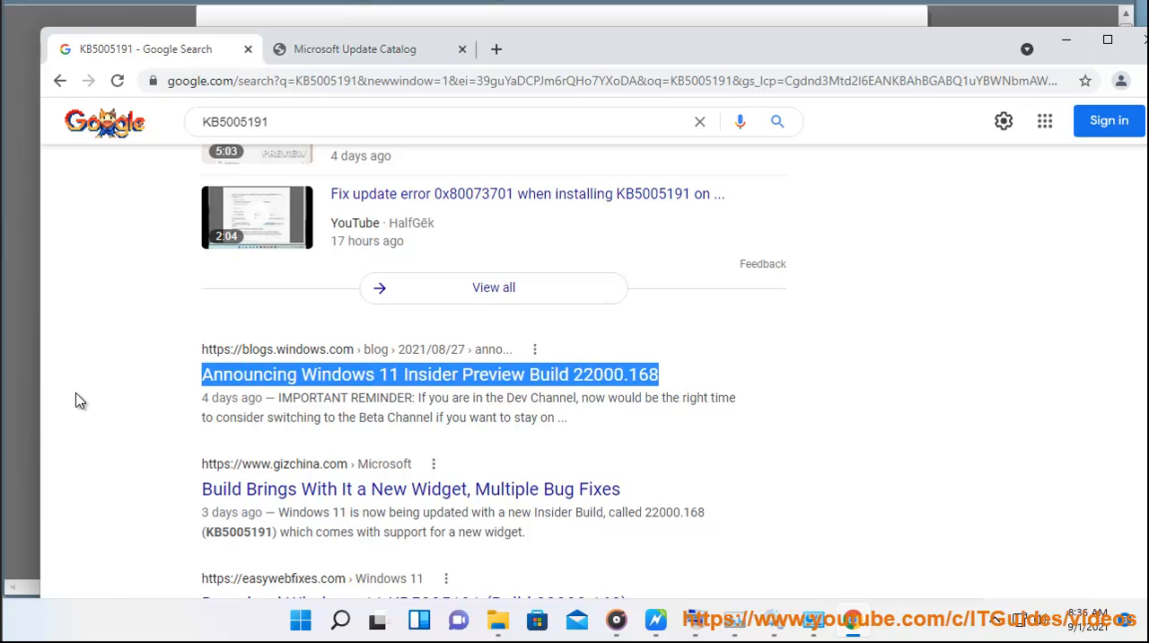
scroll("down", 3)
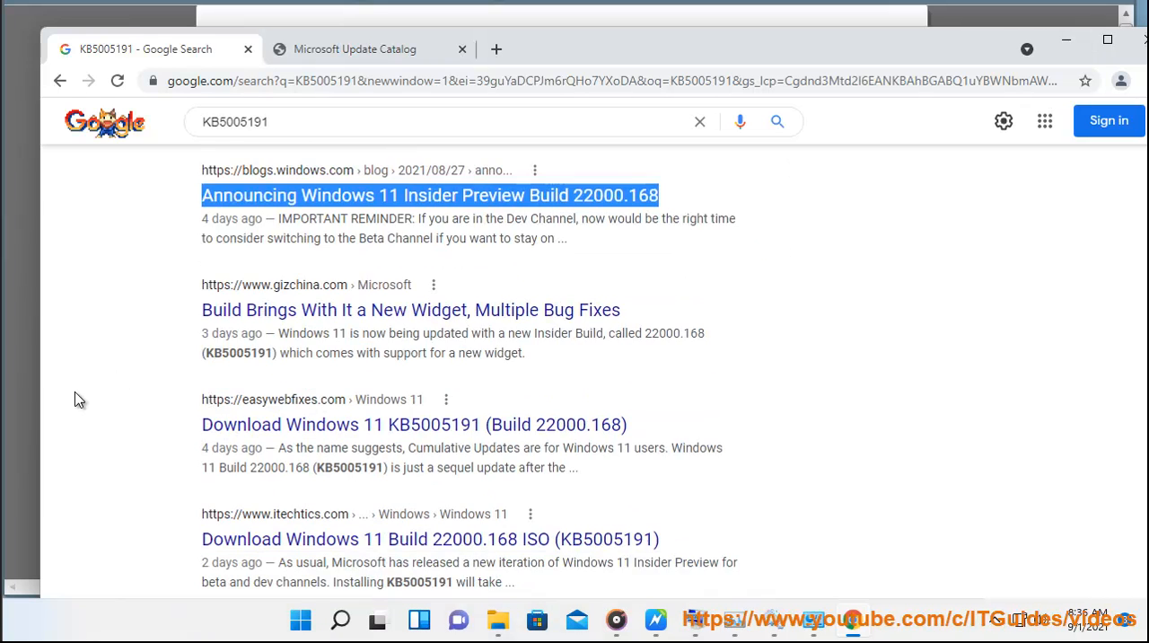
mouse_move(725, 301)
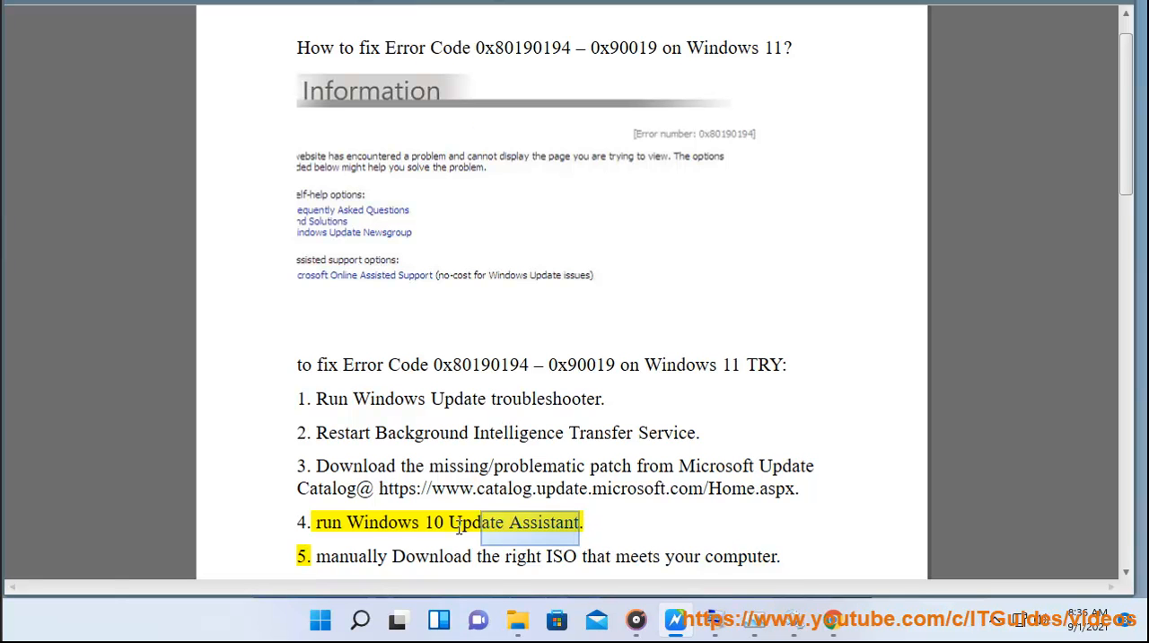
Search Google for 'Windows 10 Update Assistant' and open the Microsoft Support result
right_click(457, 523)
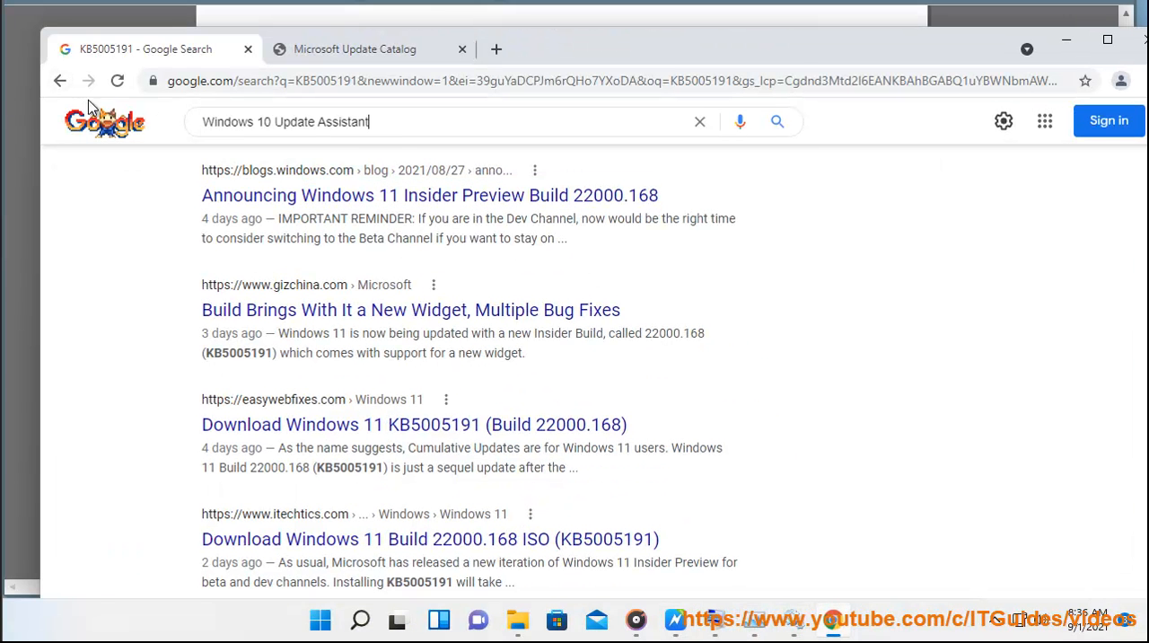
key("Return")
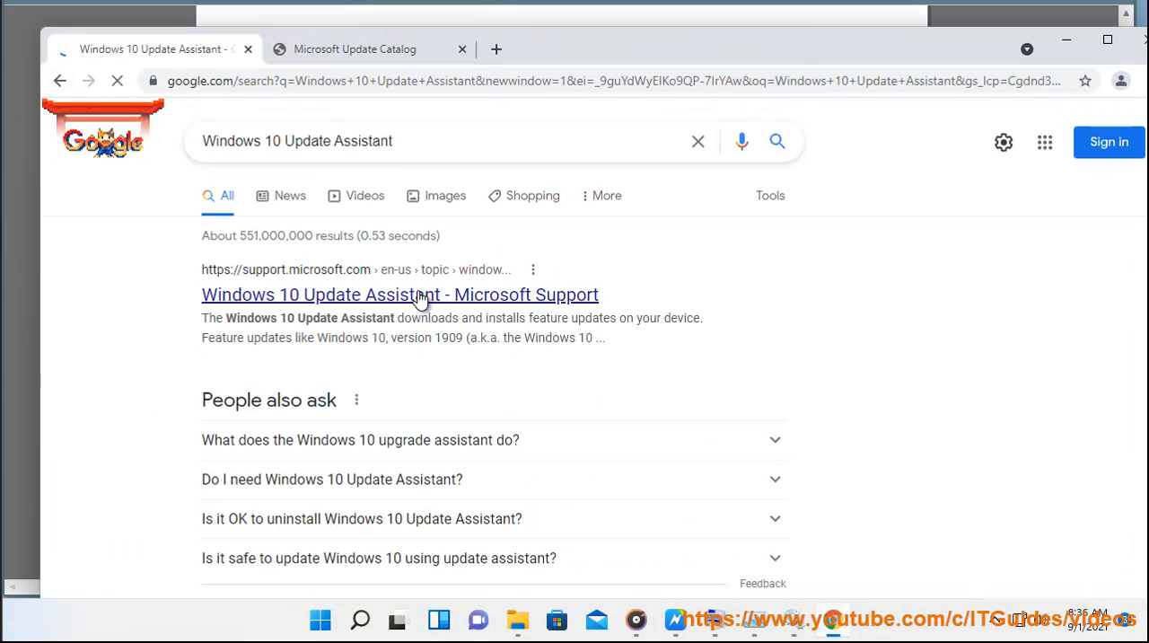
double_click(398, 294)
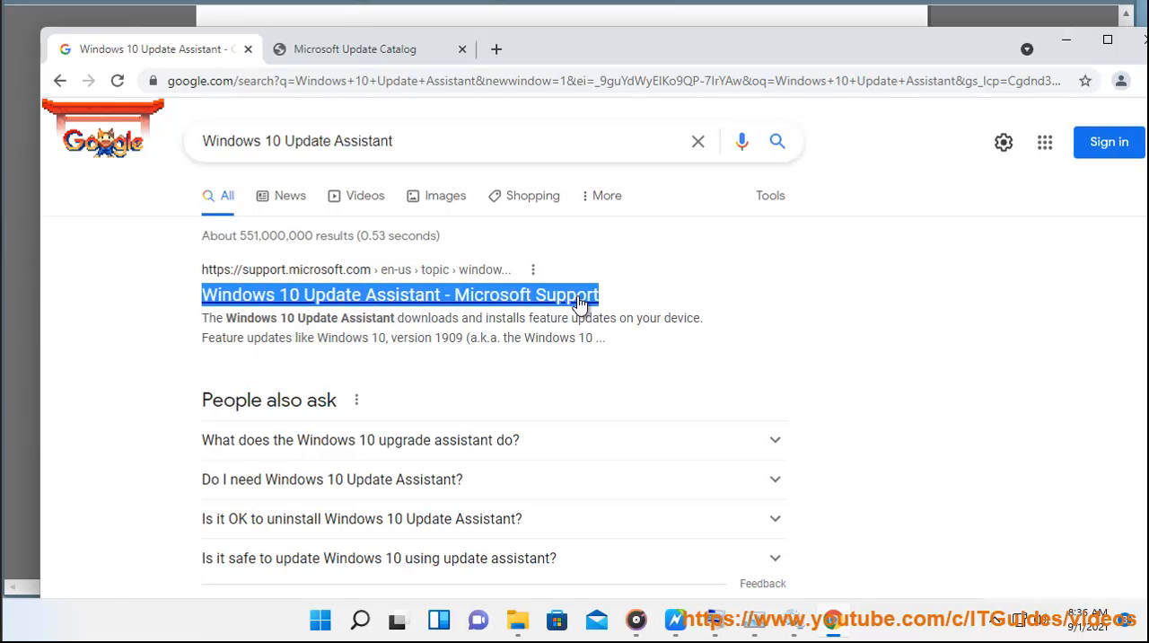
left_click(399, 294)
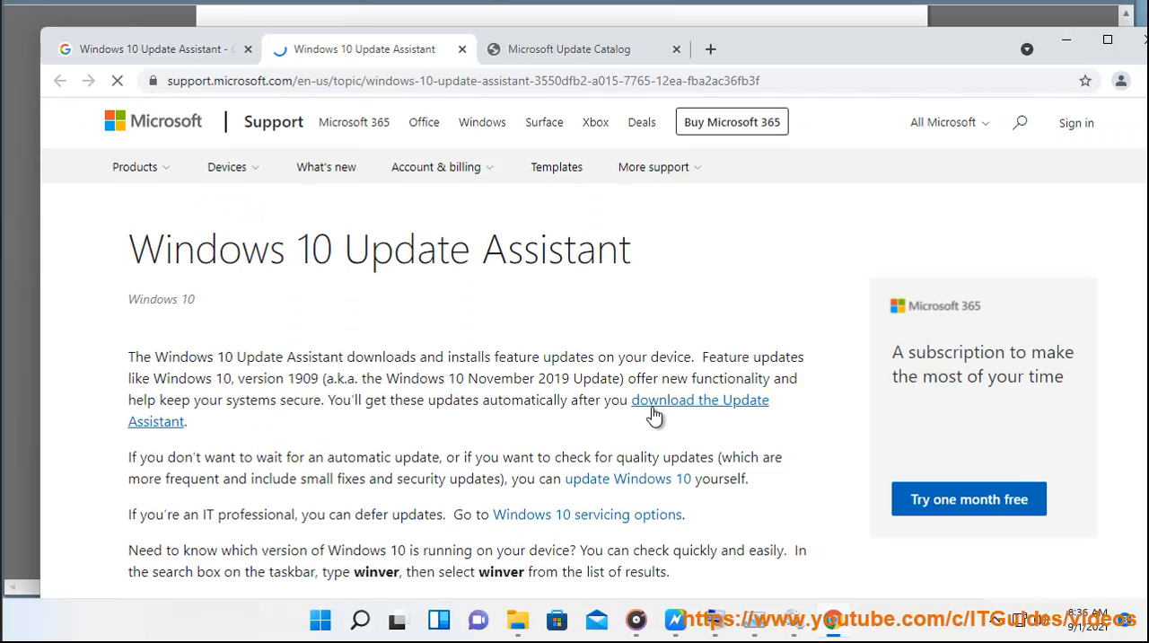
Scroll the Update Assistant support page to locate its download link
scroll("down", 3)
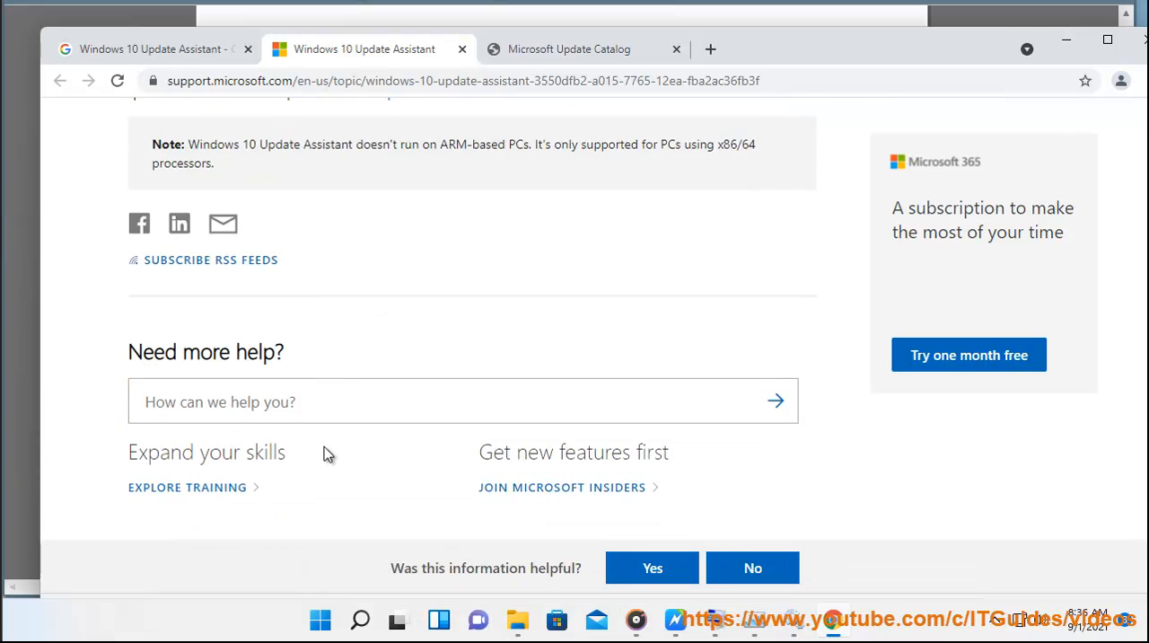
scroll("up", 3)
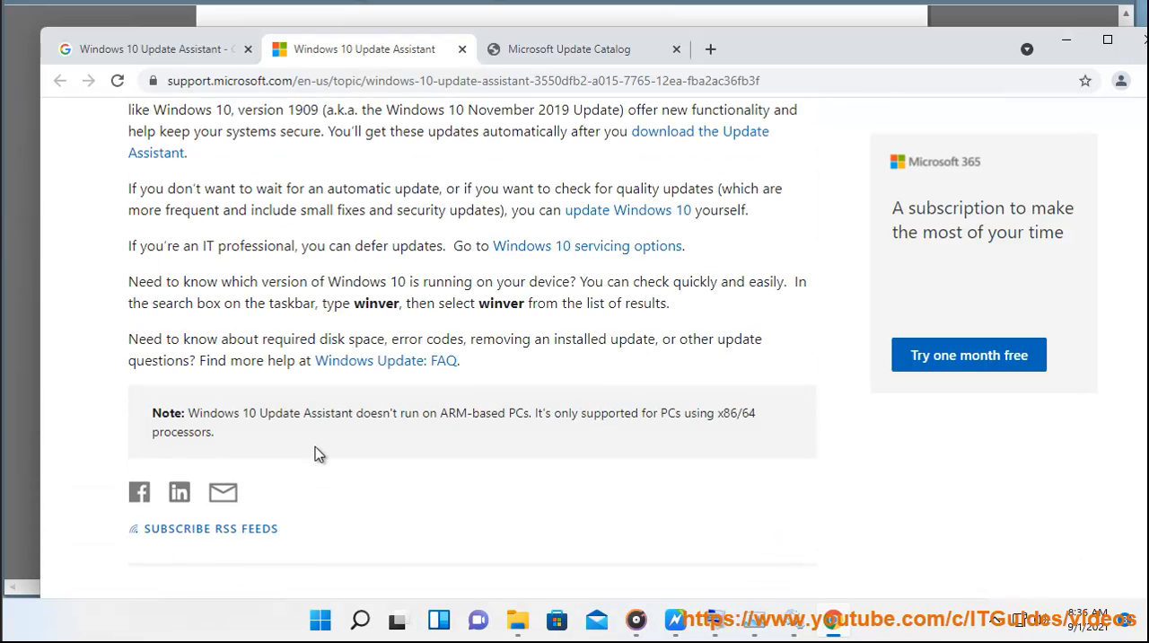
scroll("up", 3)
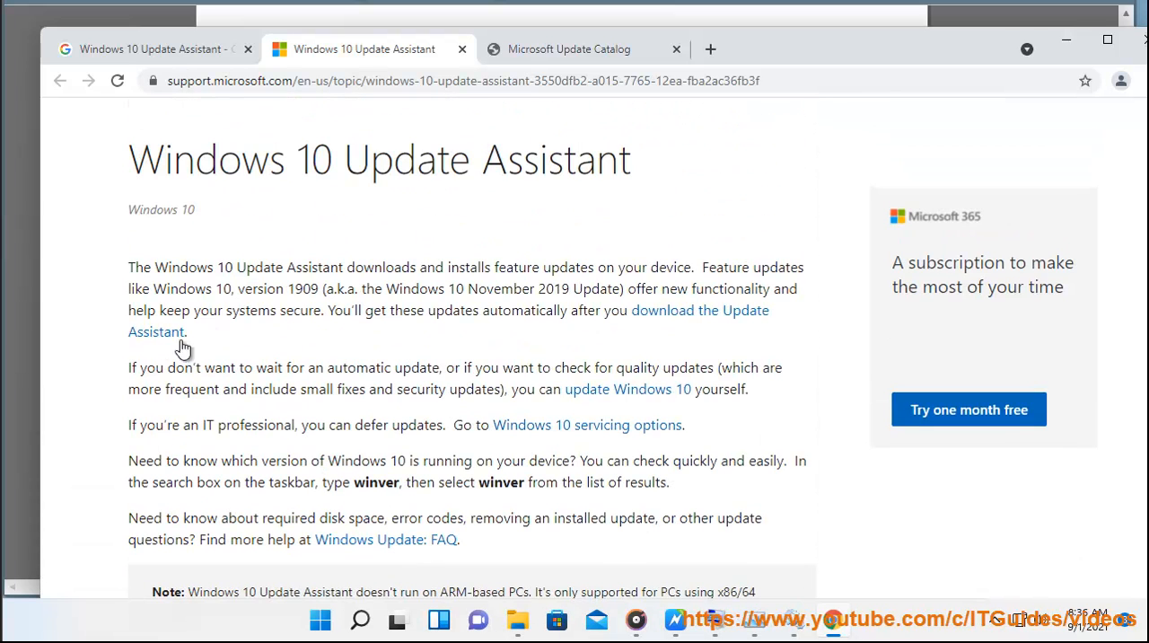
mouse_move(1048, 63)
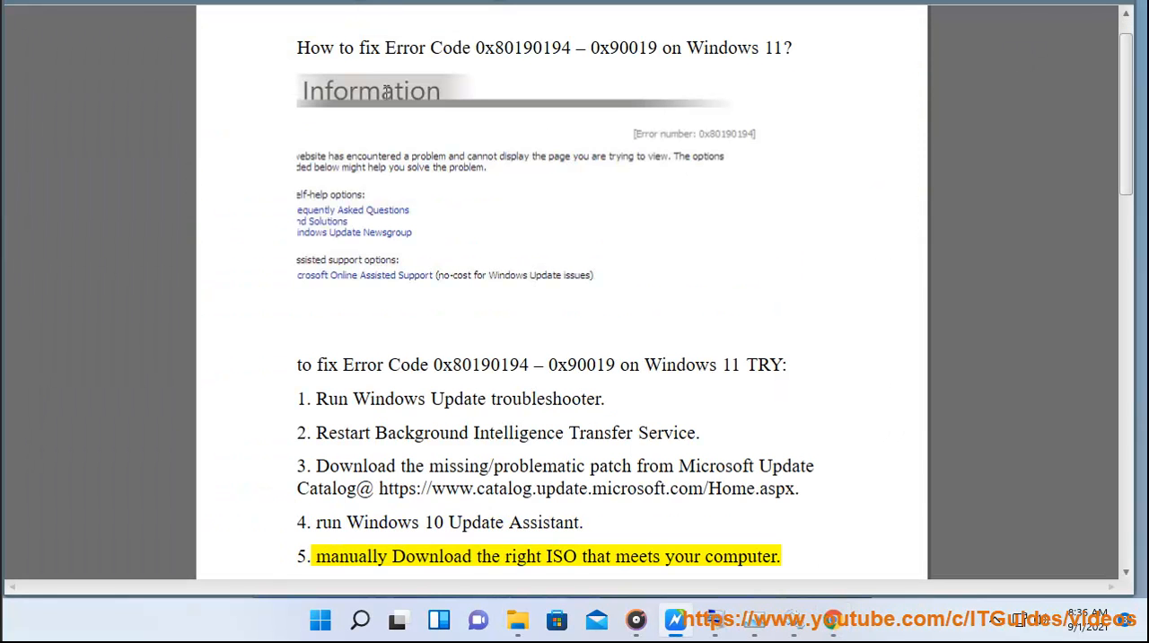
Return to the Word fix guide and scroll down to step 7's AppData path
double_click(740, 557)
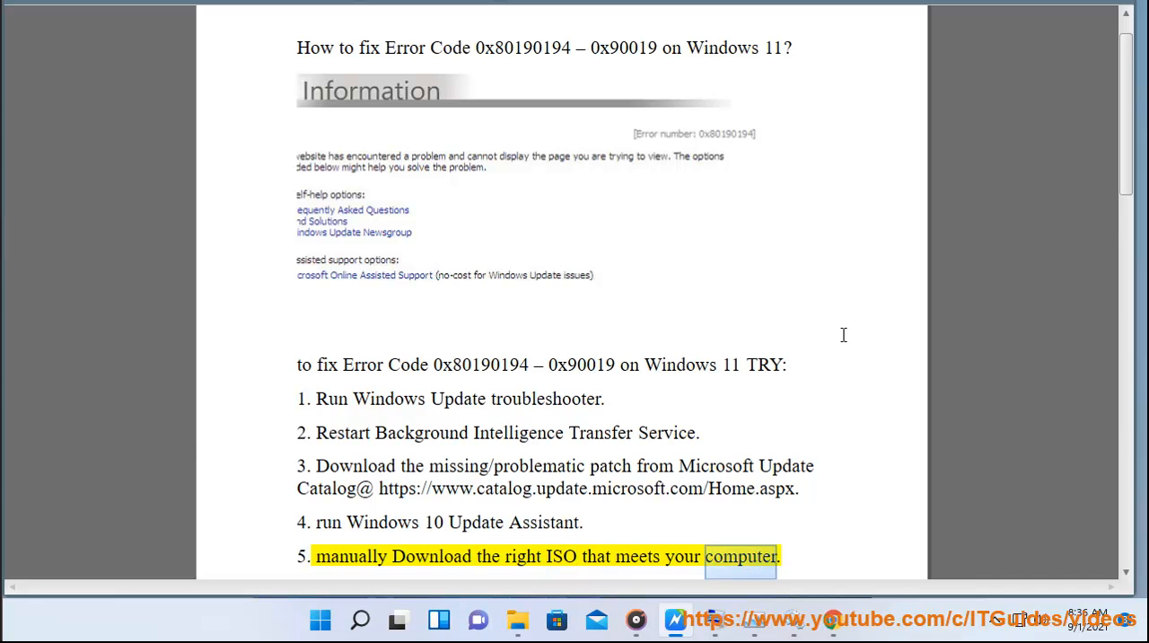
scroll("down", 3)
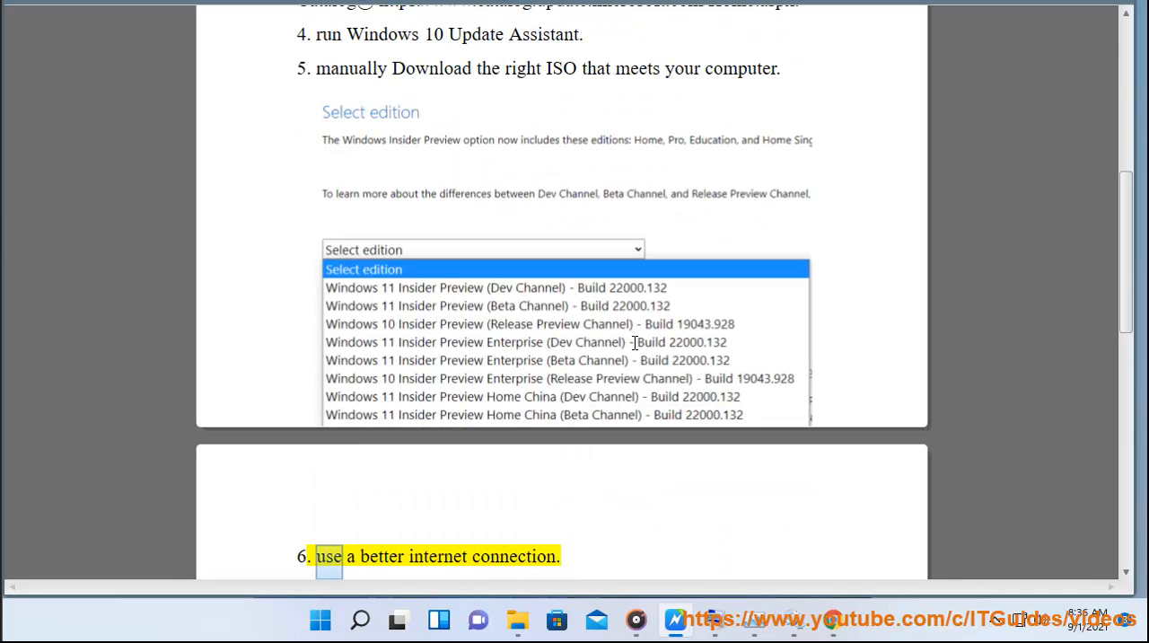
scroll("down", 3)
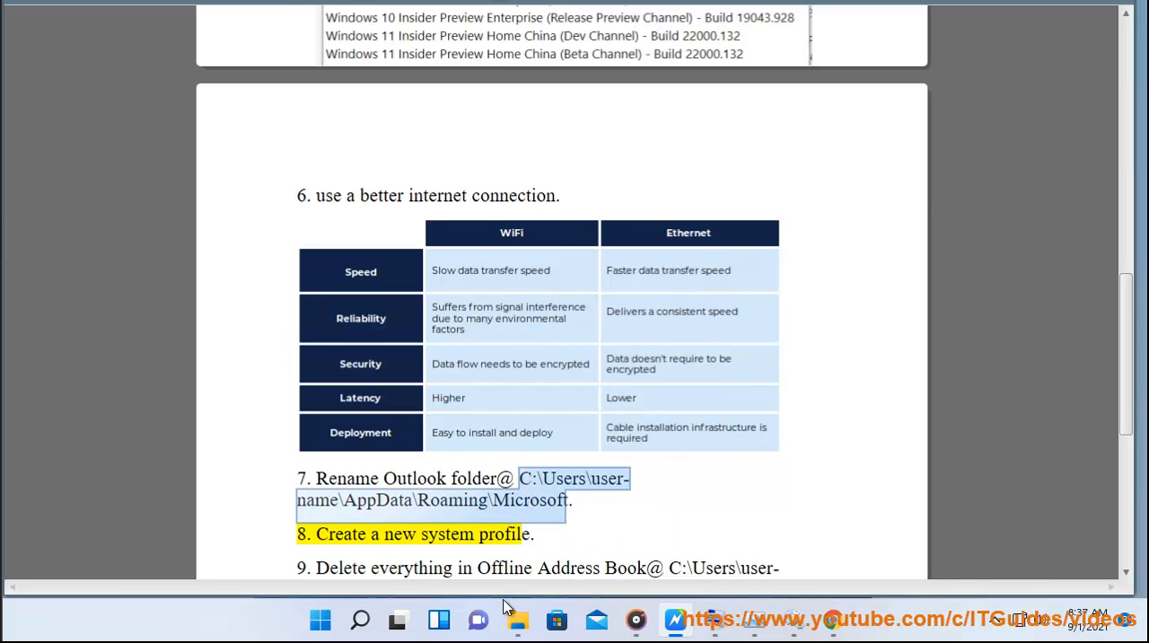
Enter the copied AppData Microsoft path in File Explorer and dismiss the not-found error
left_click(517, 618)
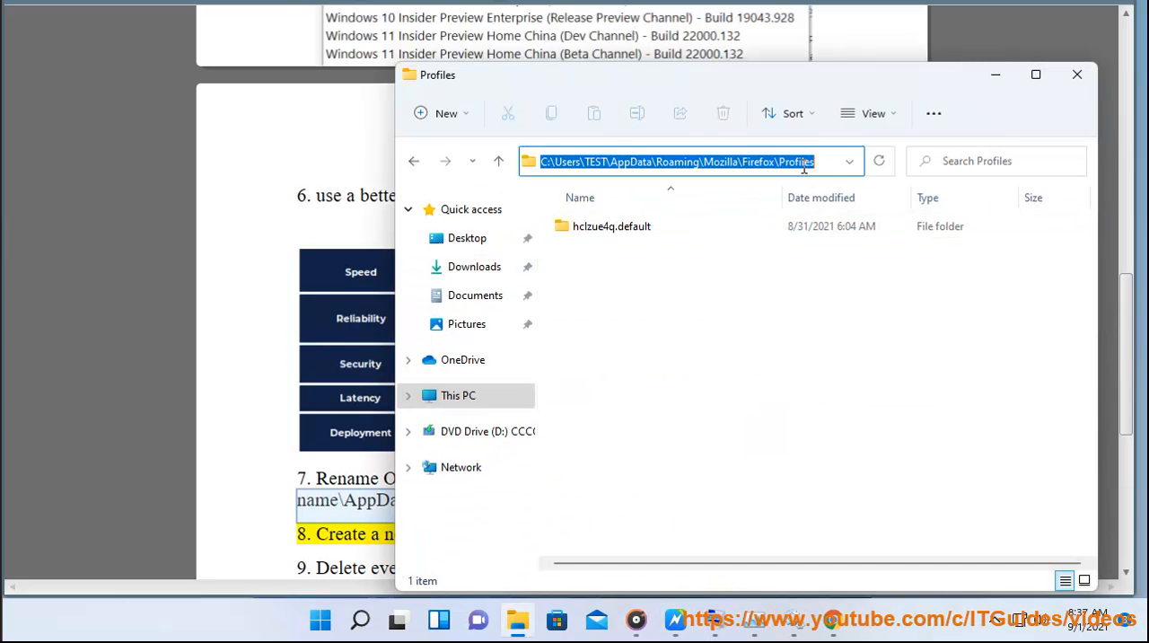
key("Return")
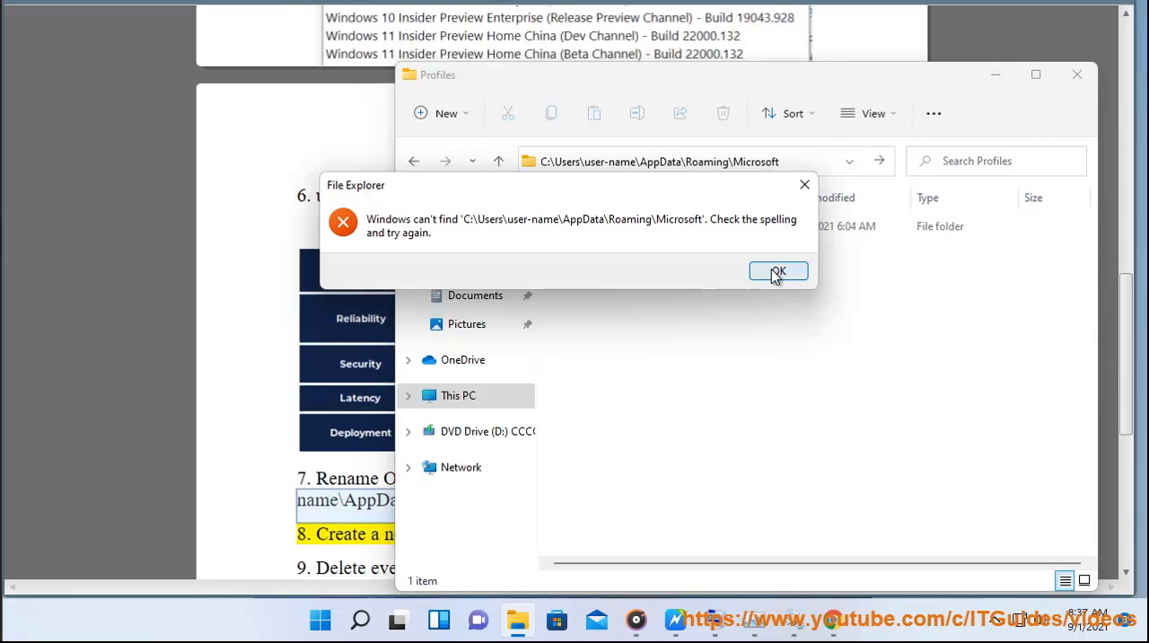
left_click(777, 271)
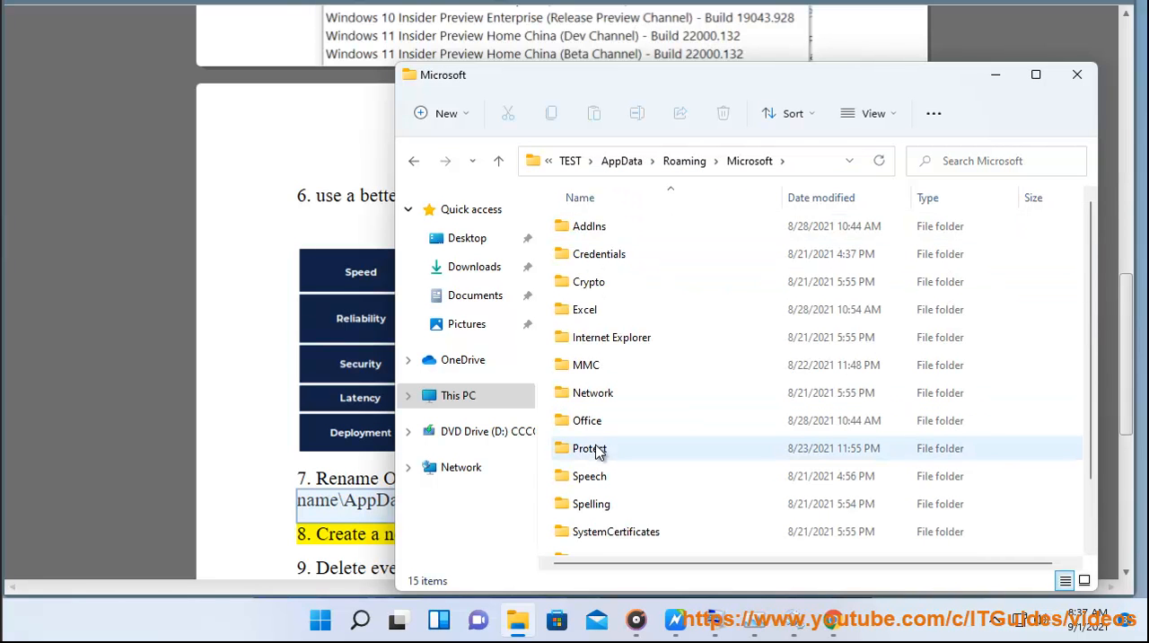
Inside the Roaming Microsoft folder, view the Office folder's properties
left_click(589, 348)
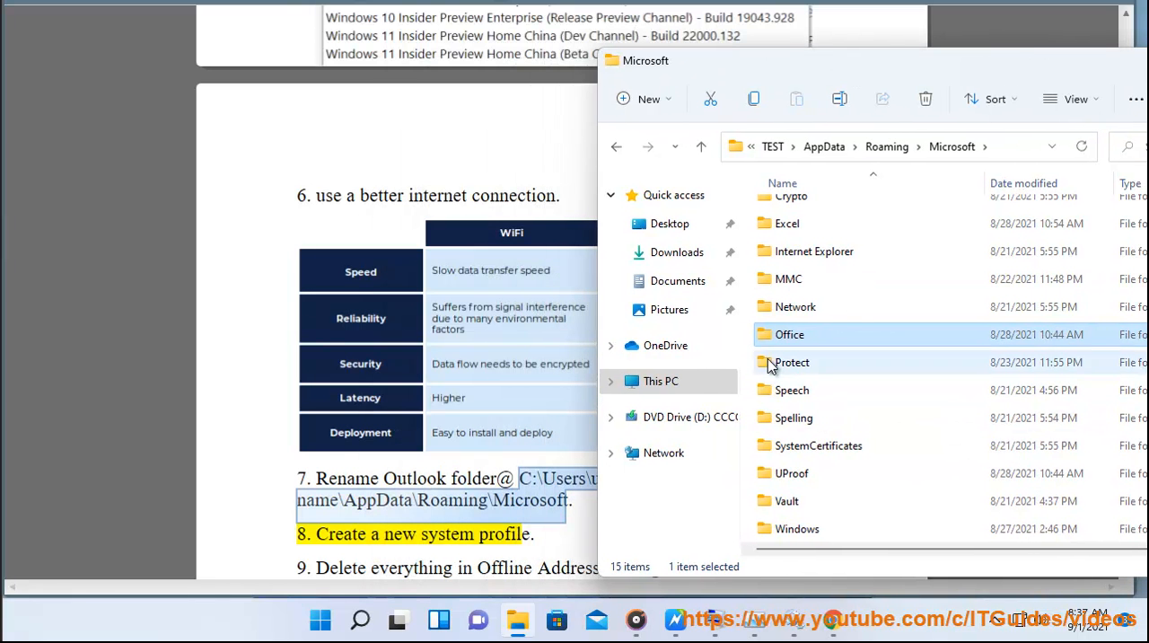
right_click(790, 334)
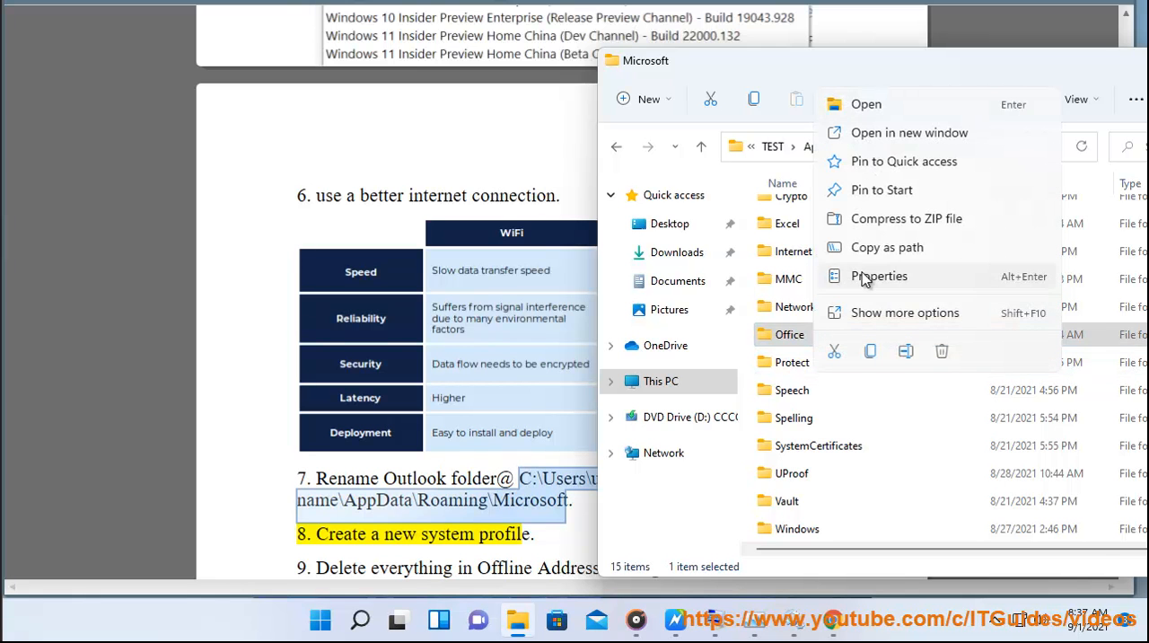
left_click(904, 313)
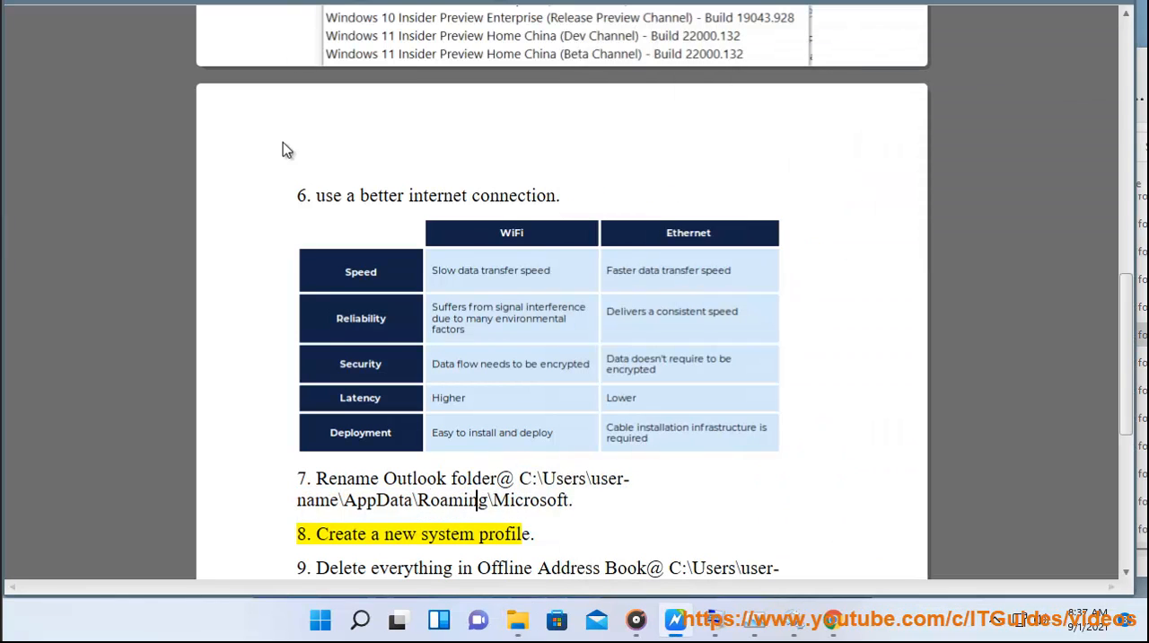
mouse_move(556, 246)
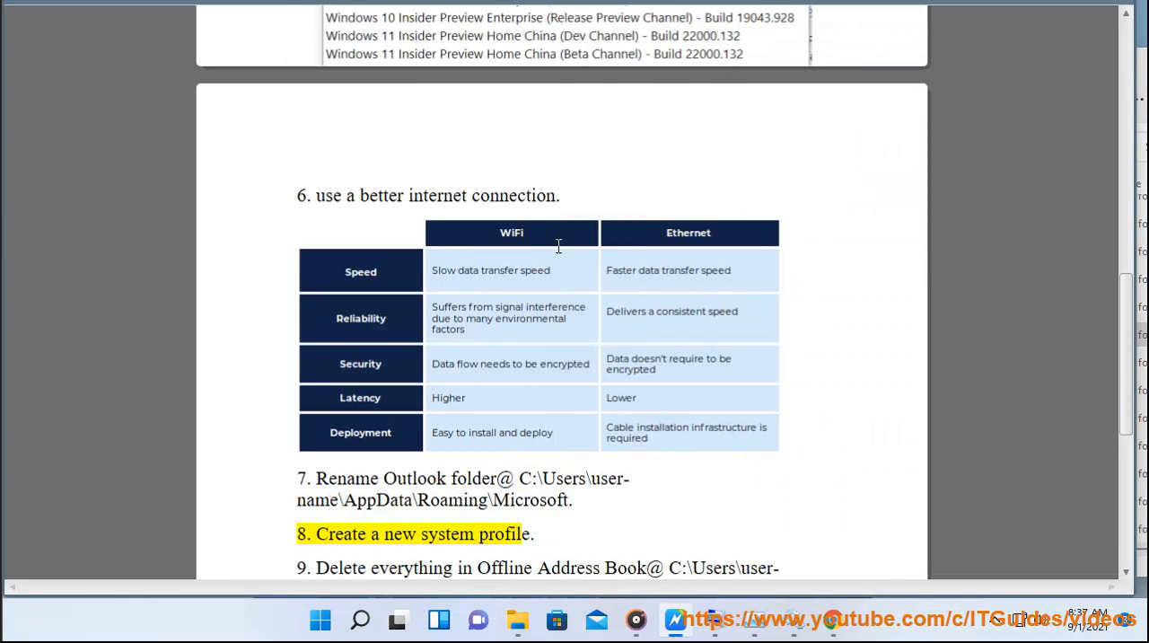